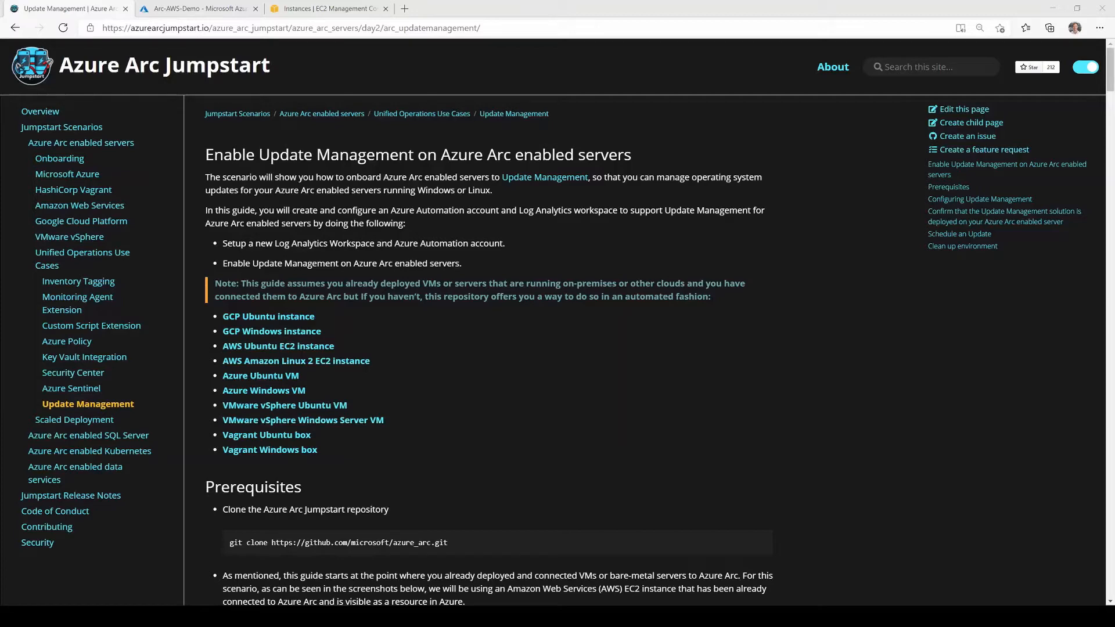
Scroll the Update Management Jumpstart guide down past prerequisites to Configuring Update Management
{"action": "scroll", "scroll_direction": "down", "scroll_amount": 3}
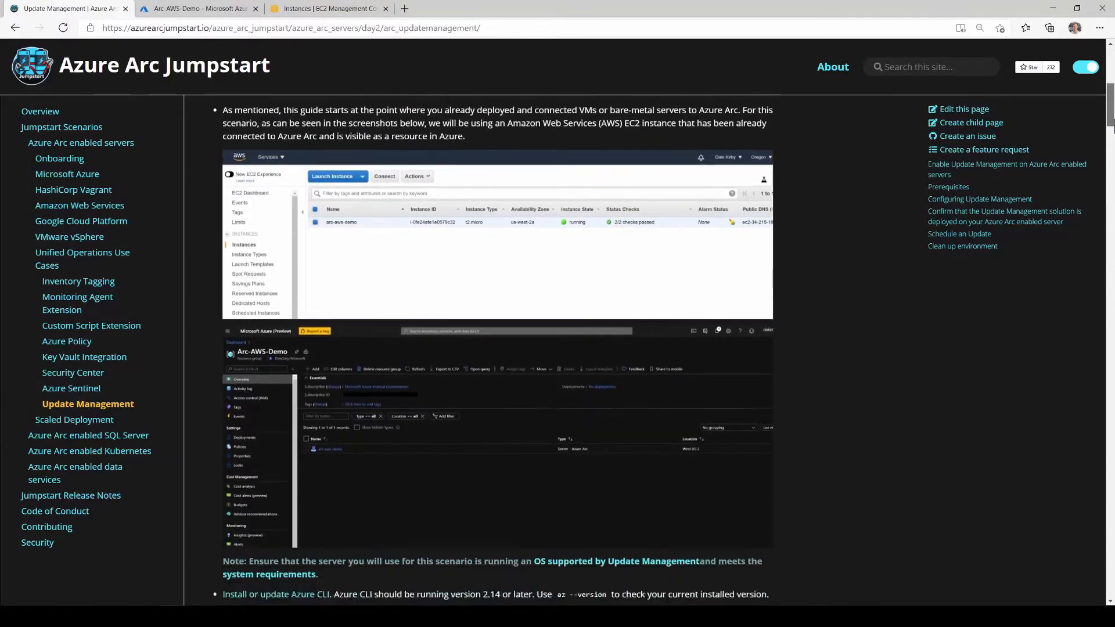
{"action": "scroll", "scroll_direction": "down", "scroll_amount": 3}
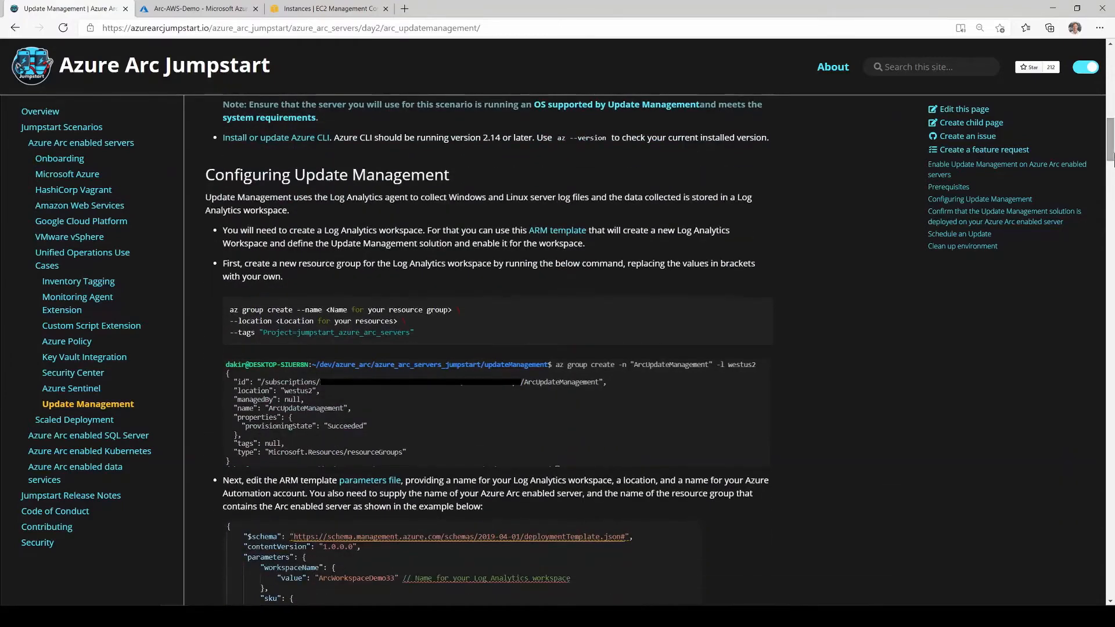
{"action": "mouse_move", "coordinate": [737, 362]}
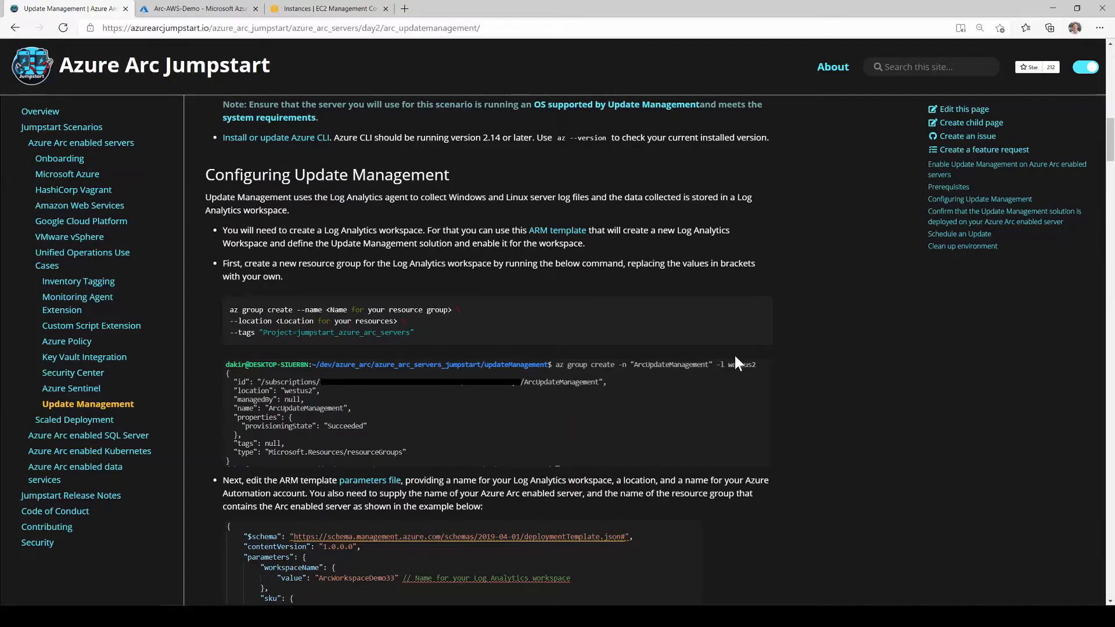
{"action": "mouse_move", "coordinate": [498, 302]}
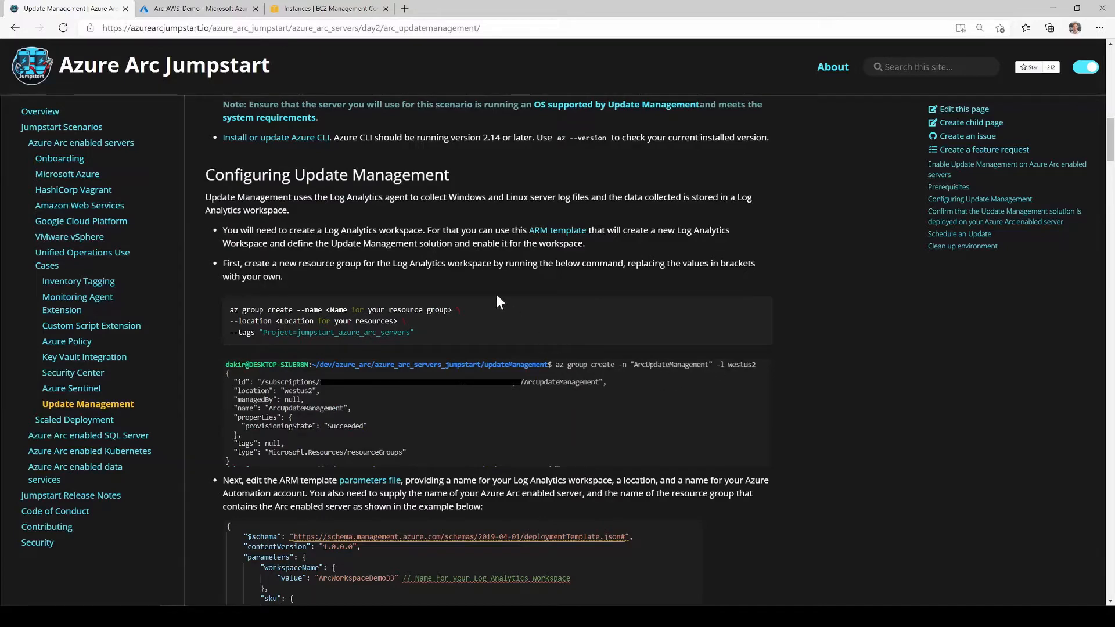
Switch to the Arc-AWS-Demo resource group overview listing the arc-ec2-demo Azure Arc server
{"action": "left_click", "coordinate": [198, 8]}
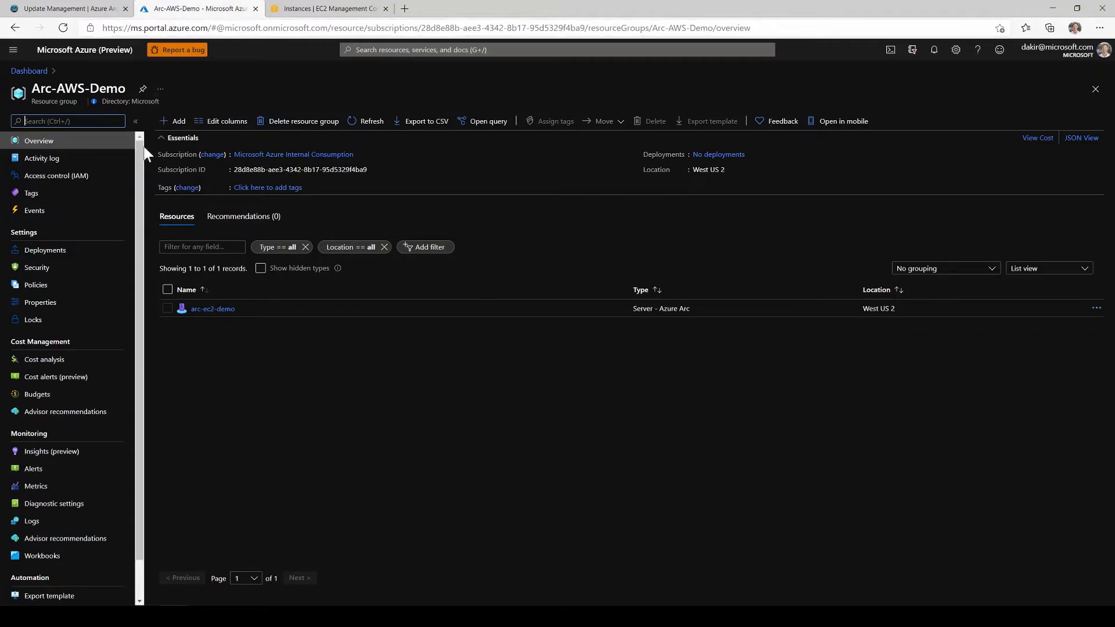
{"action": "mouse_move", "coordinate": [278, 363]}
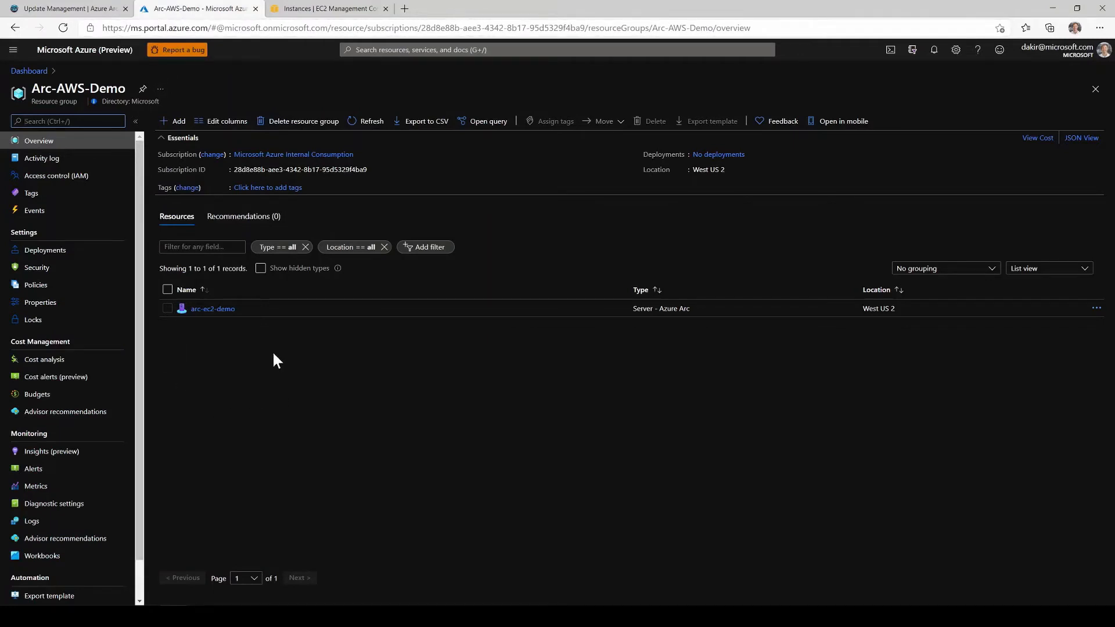
{"action": "mouse_move", "coordinate": [251, 336]}
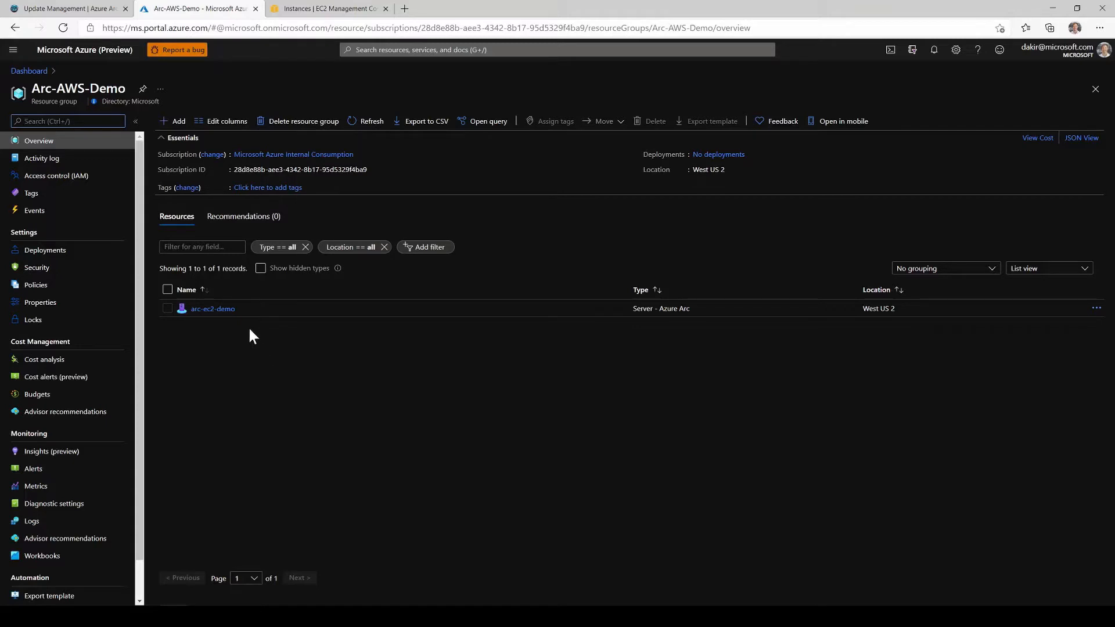
{"action": "mouse_move", "coordinate": [212, 307]}
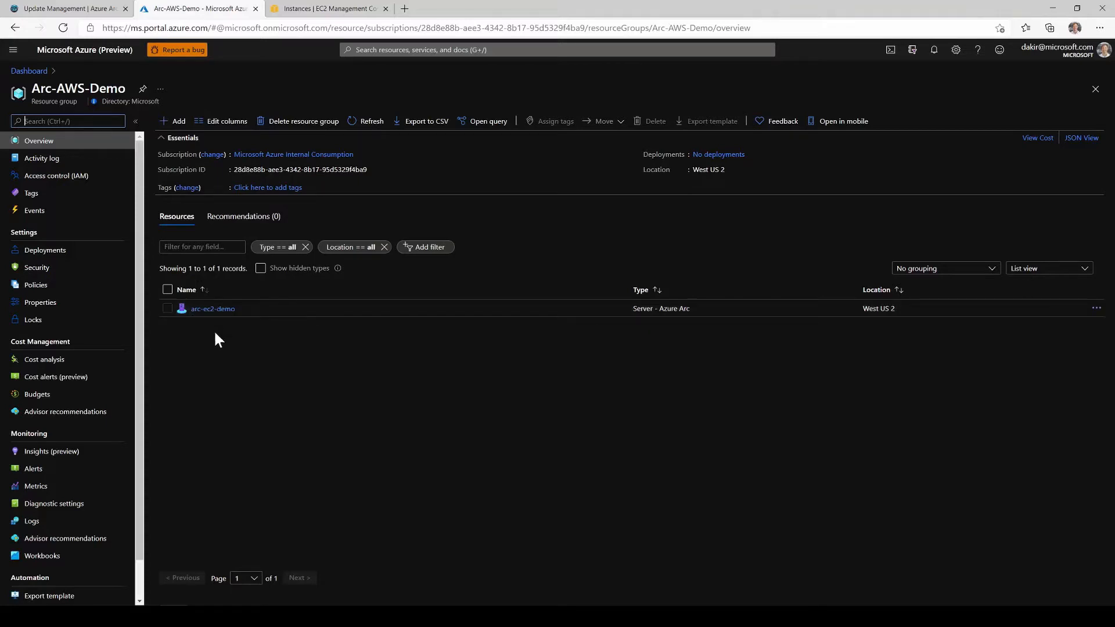
{"action": "mouse_move", "coordinate": [329, 8]}
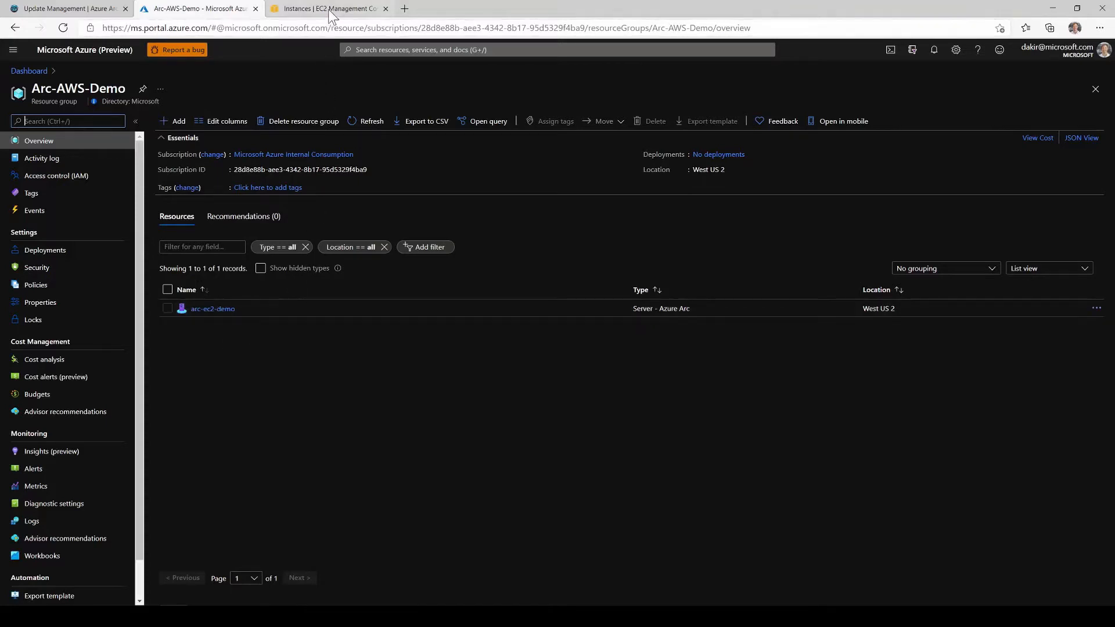
{"action": "left_click", "coordinate": [328, 8]}
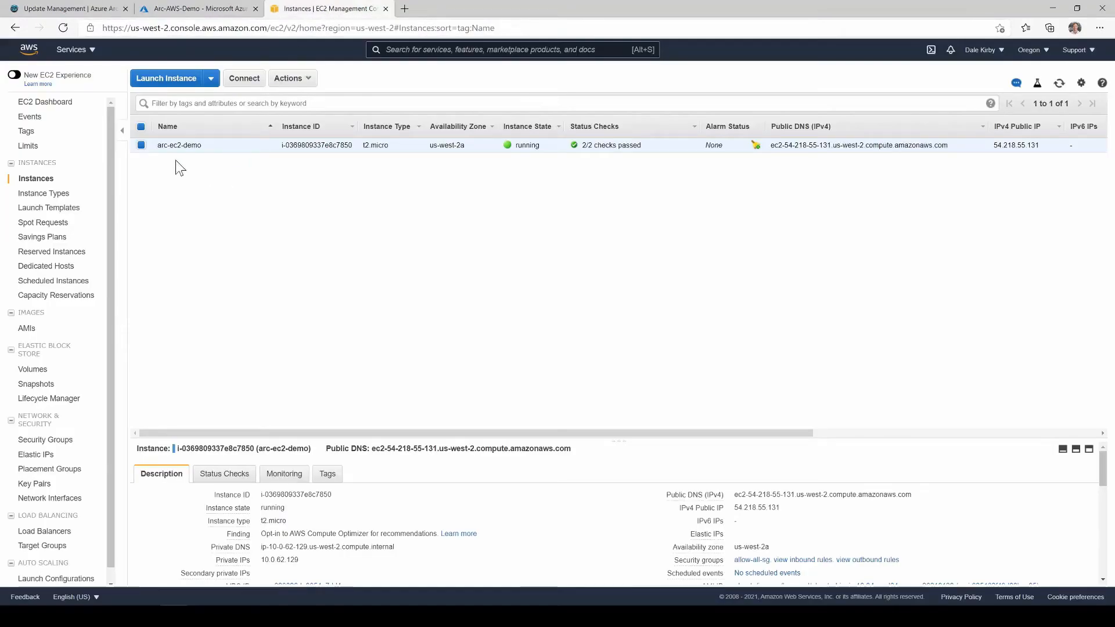
{"action": "mouse_move", "coordinate": [163, 158]}
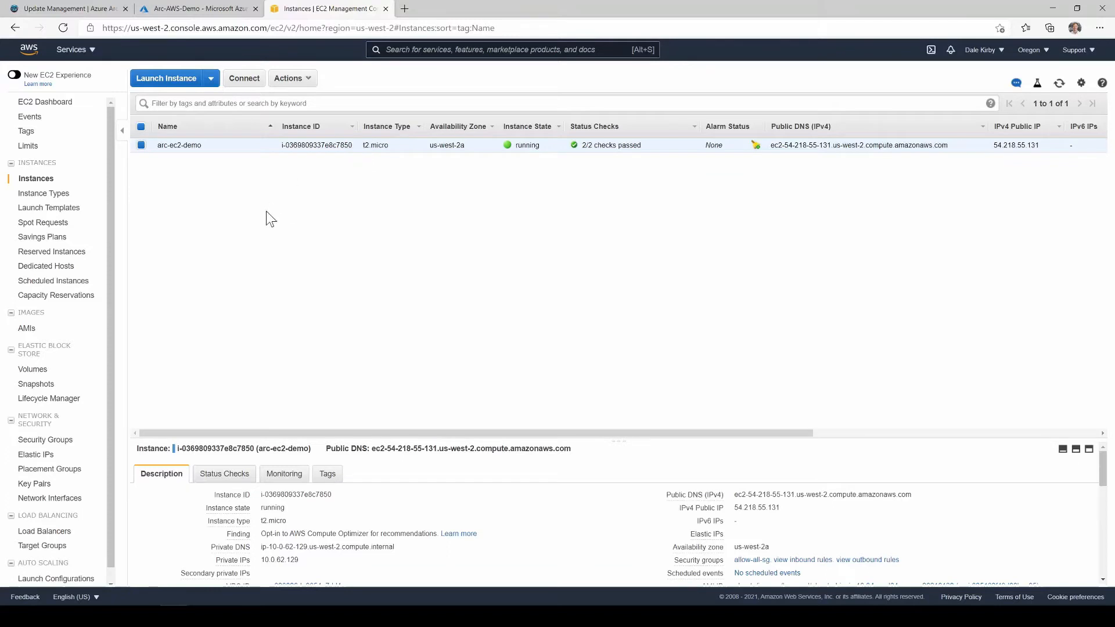
{"action": "mouse_move", "coordinate": [278, 207]}
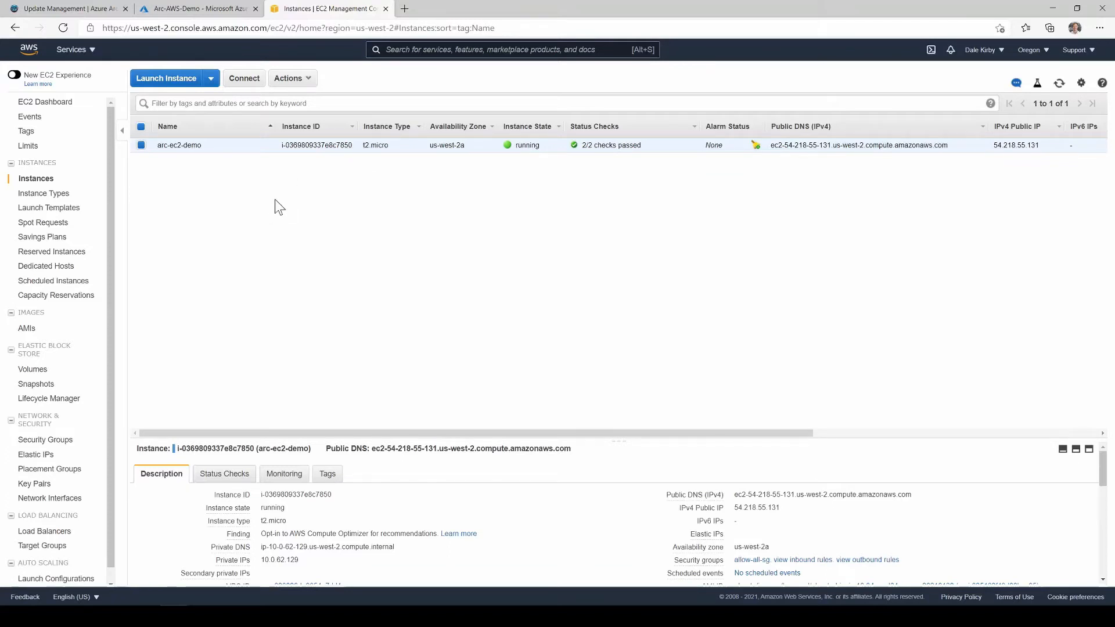
{"action": "mouse_move", "coordinate": [232, 189]}
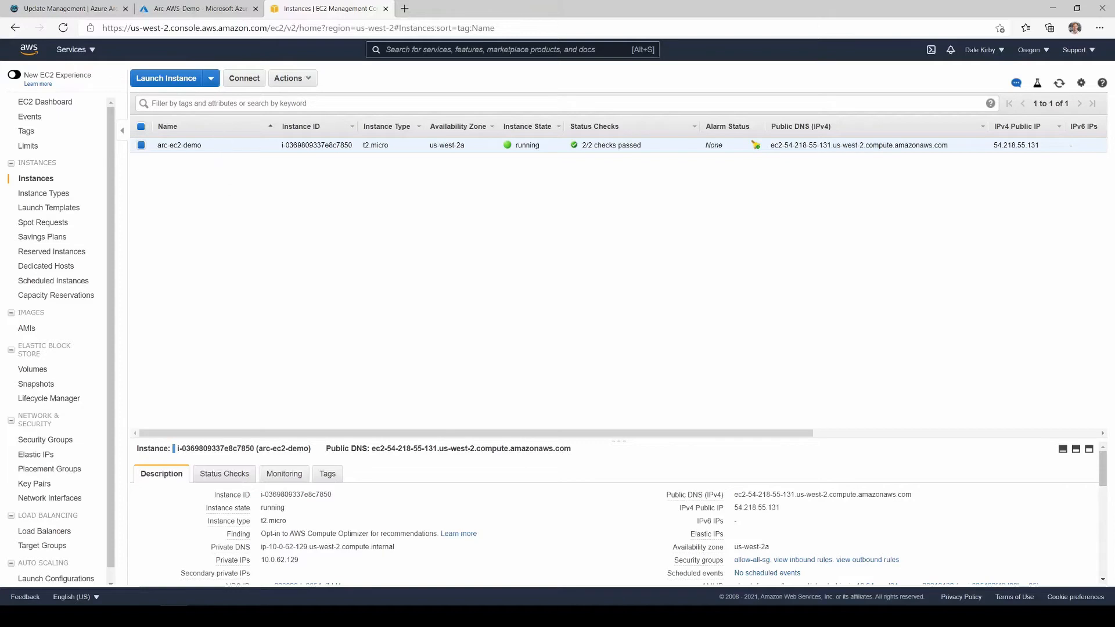
{"action": "left_click", "coordinate": [197, 8]}
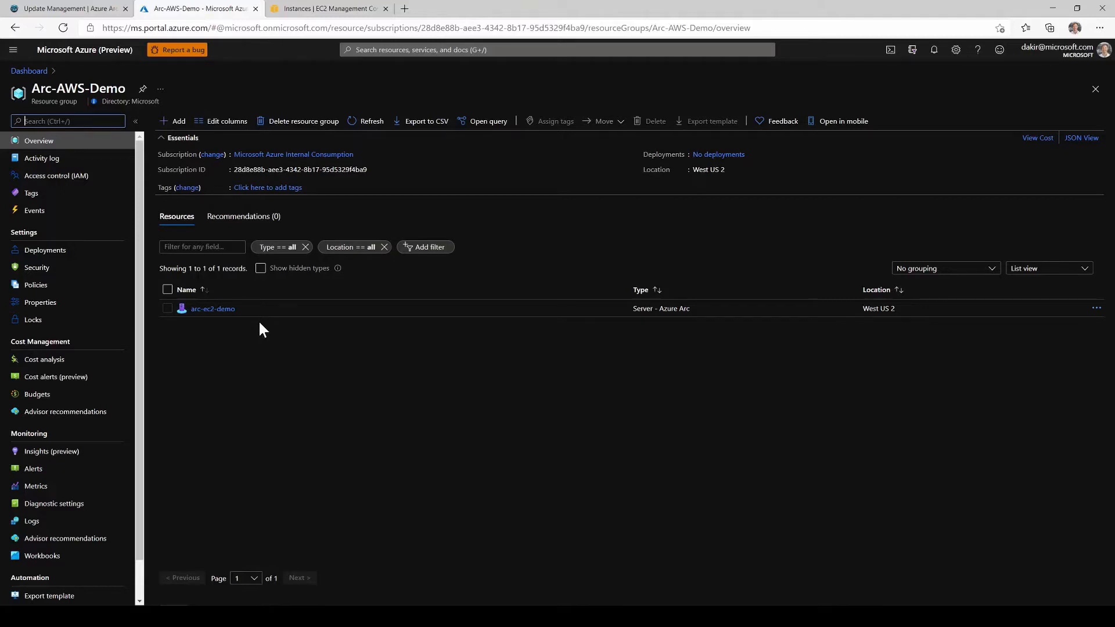
{"action": "mouse_move", "coordinate": [259, 363]}
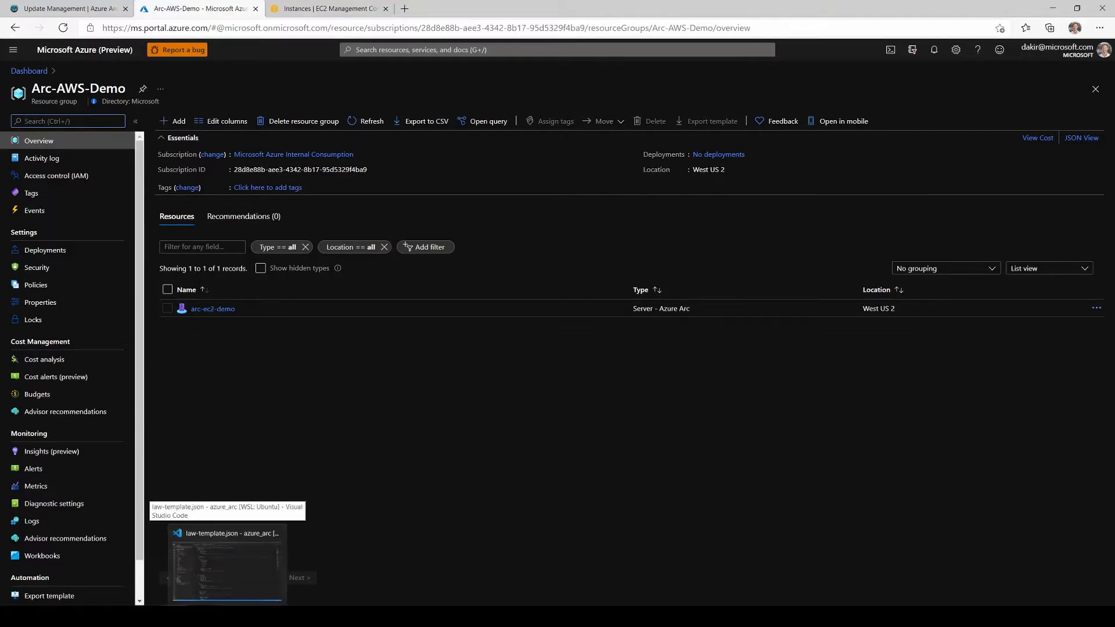
Bring up law-template.json in VS Code and scroll through its workspace, solution and automation account resources
{"action": "left_click", "coordinate": [227, 563]}
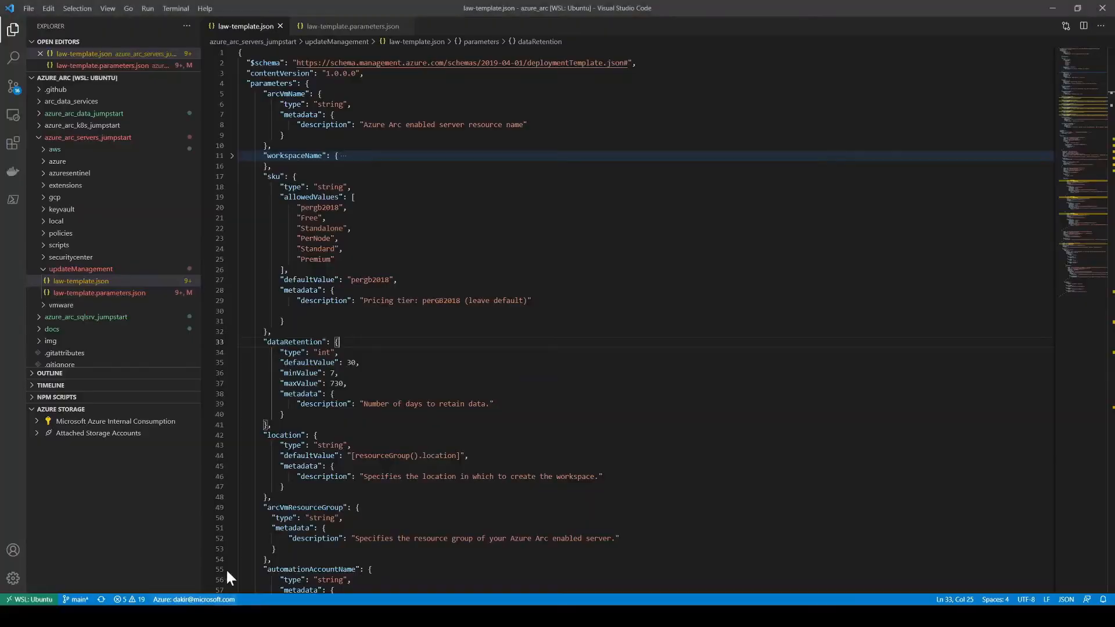
{"action": "mouse_move", "coordinate": [121, 458]}
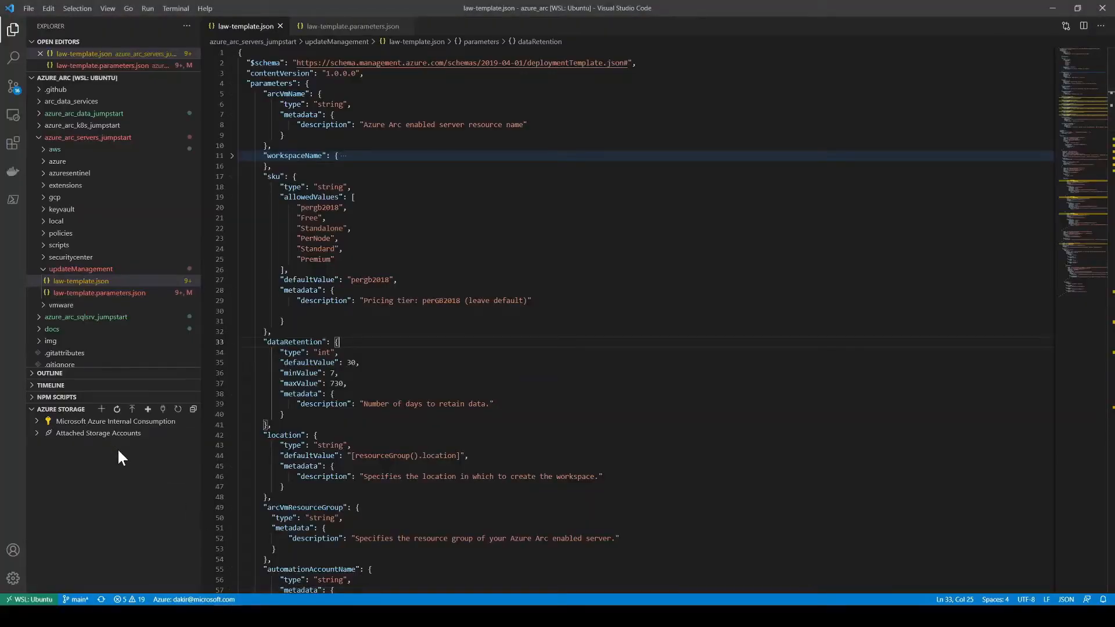
{"action": "mouse_move", "coordinate": [192, 114]}
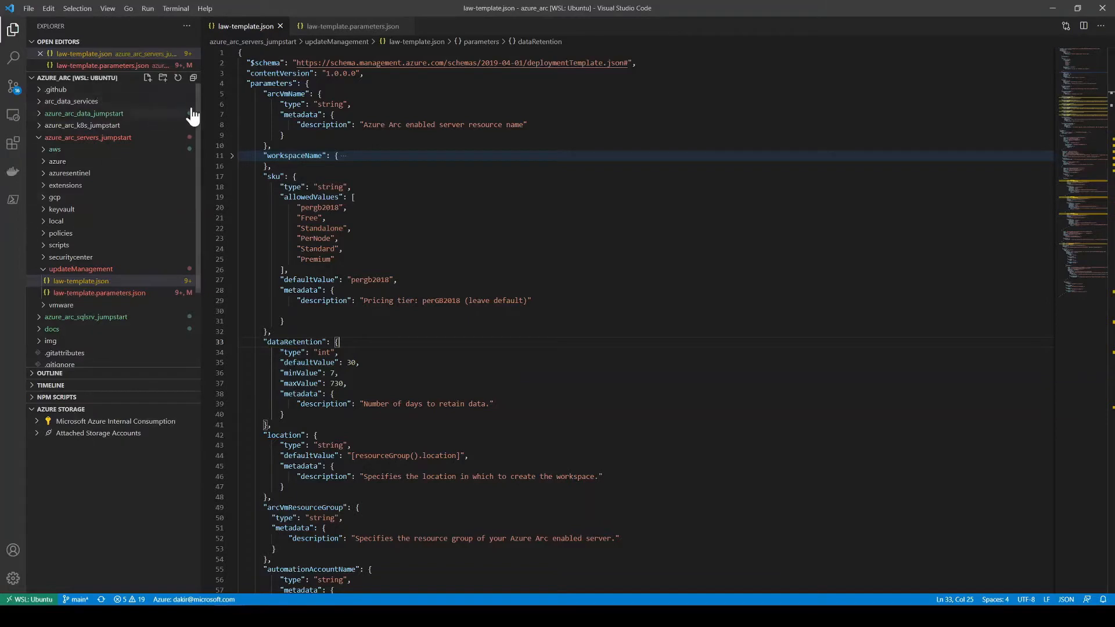
{"action": "mouse_move", "coordinate": [106, 277]}
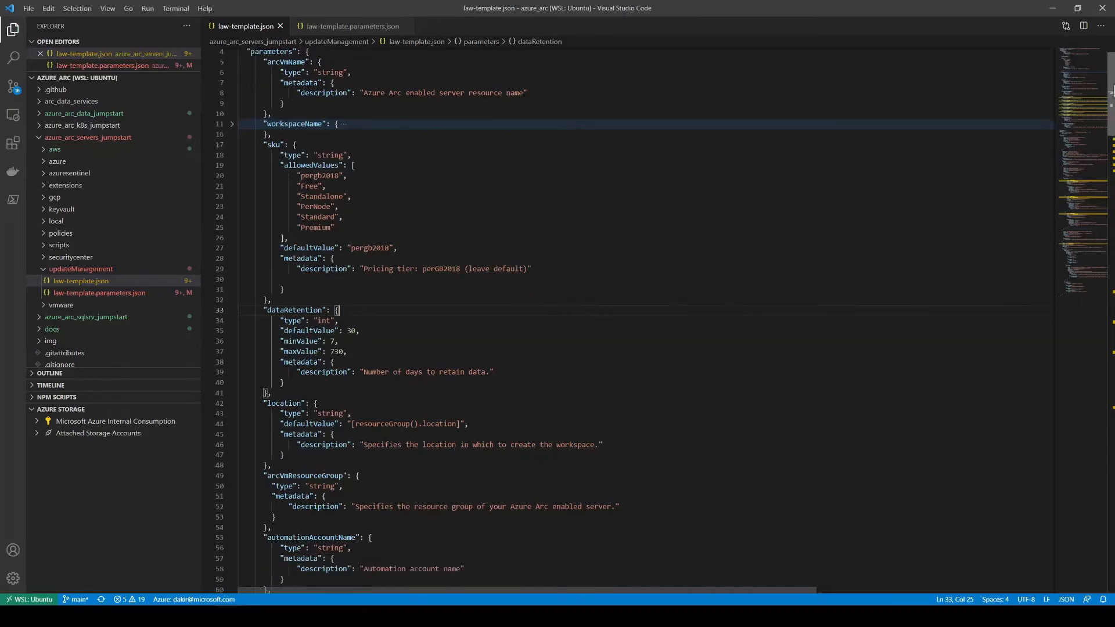
{"action": "scroll", "scroll_direction": "down", "scroll_amount": 3}
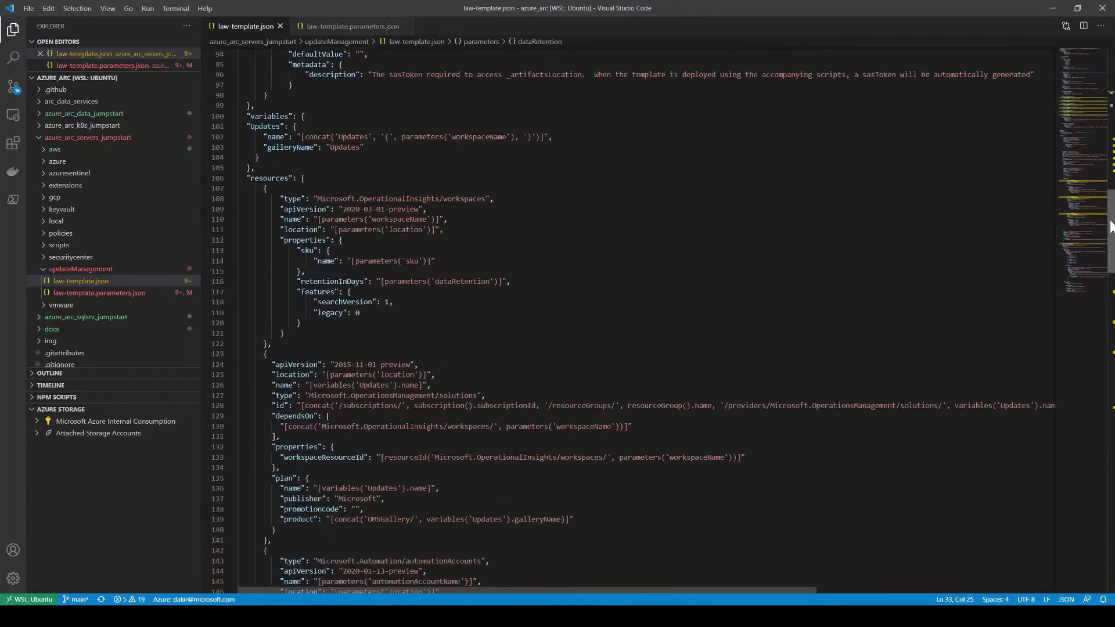
{"action": "scroll", "scroll_direction": "down", "scroll_amount": 3}
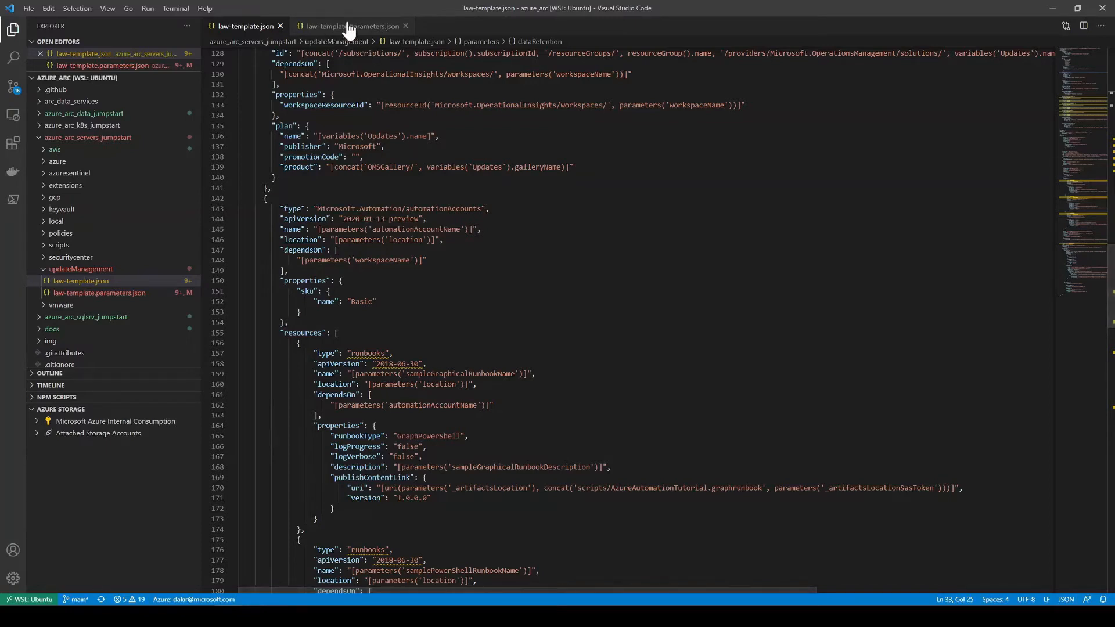
View law-template.parameters.json with its workspace, SKU, automation account, arc-ec2-demo and Arc-AWS-Demo values
{"action": "left_click", "coordinate": [349, 27]}
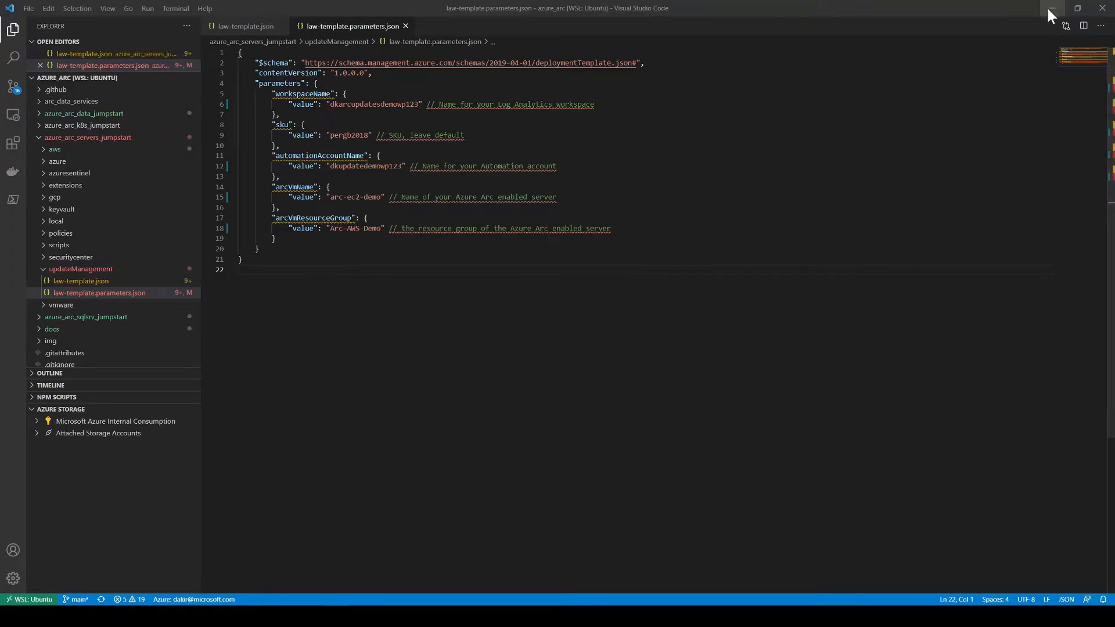
Run 'az group create' to make the ArcUpdateManagementDemo resource group in westus2
{"action": "left_click", "coordinate": [1050, 8]}
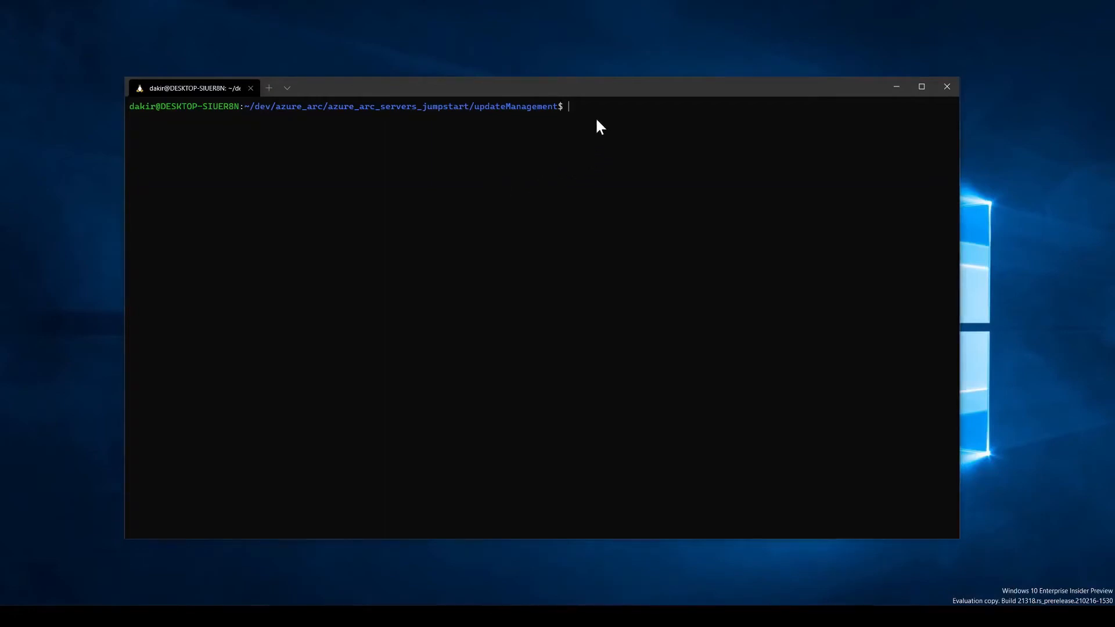
{"action": "mouse_move", "coordinate": [295, 128]}
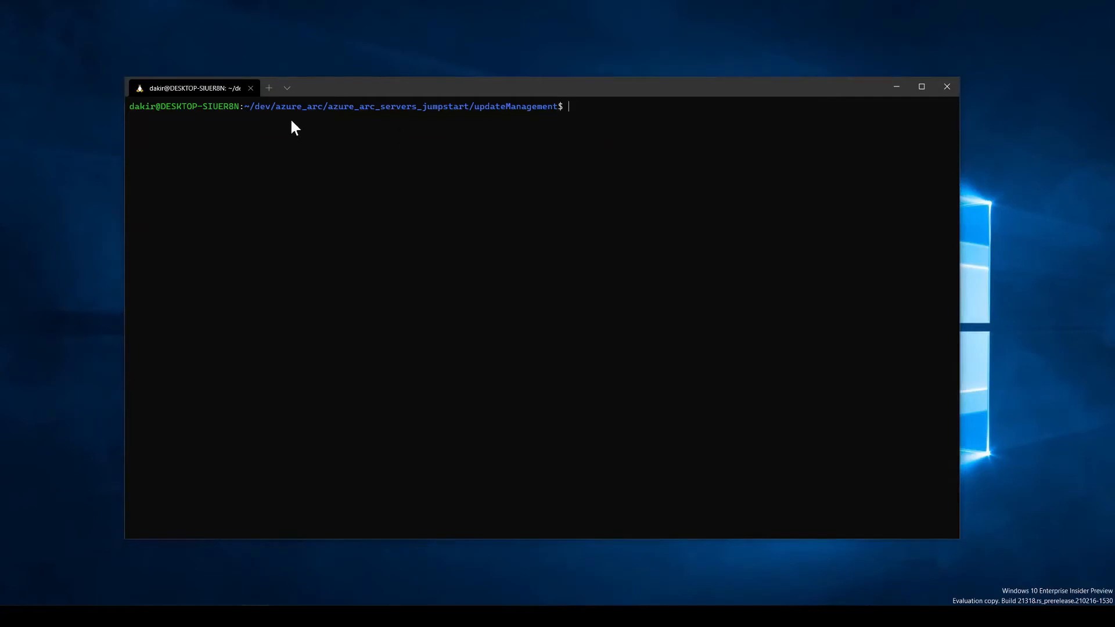
{"action": "mouse_move", "coordinate": [605, 120]}
{"action": "type", "text": "ls"}
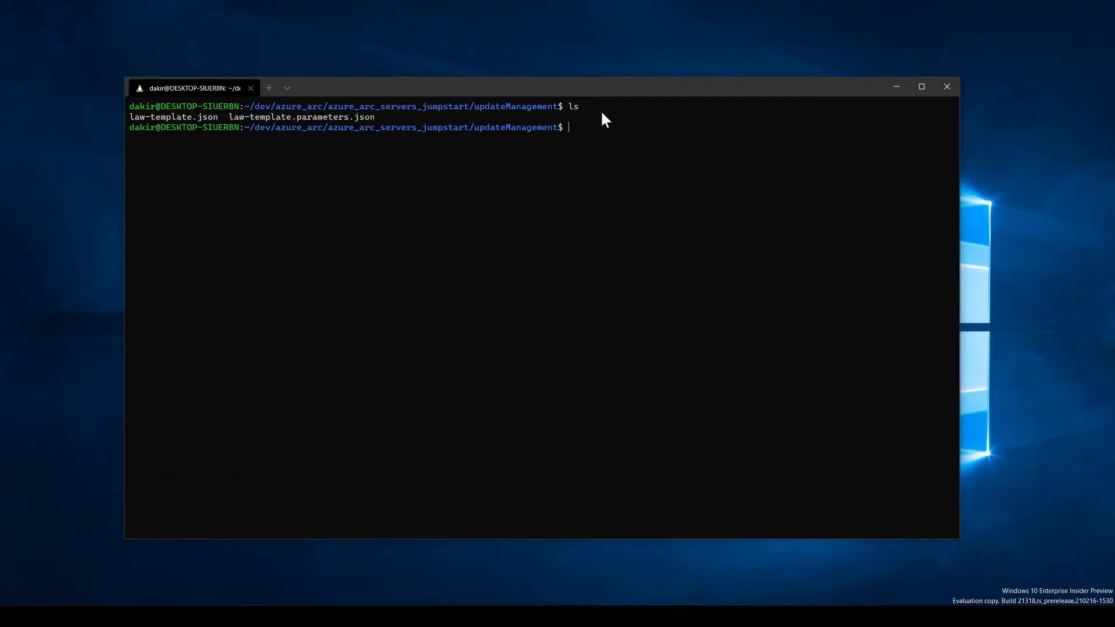
{"action": "mouse_move", "coordinate": [418, 160]}
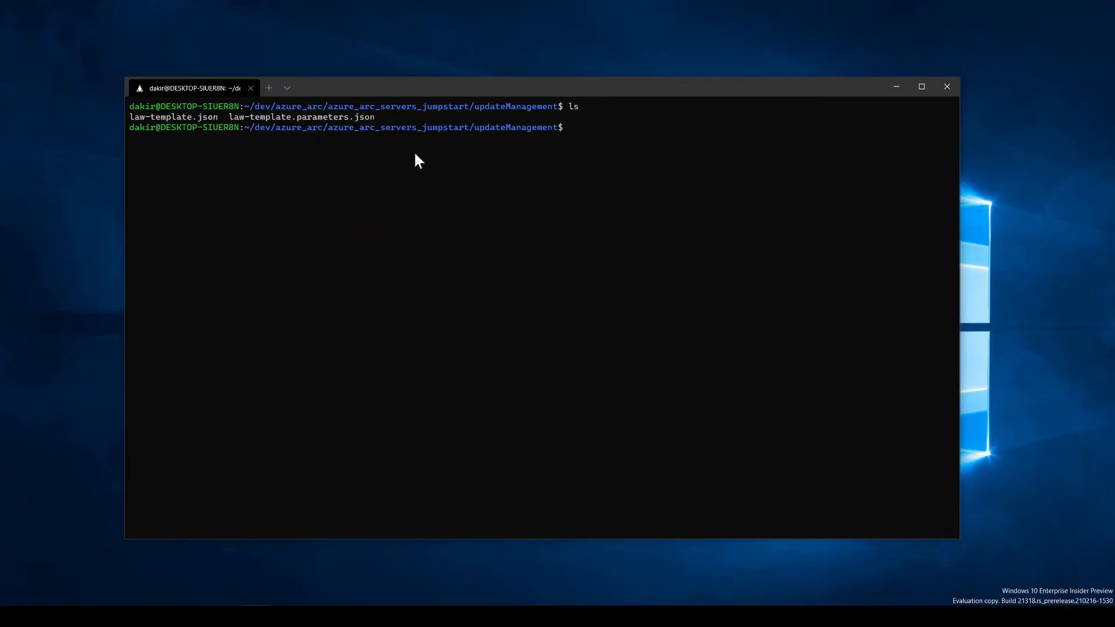
{"action": "mouse_move", "coordinate": [324, 131]}
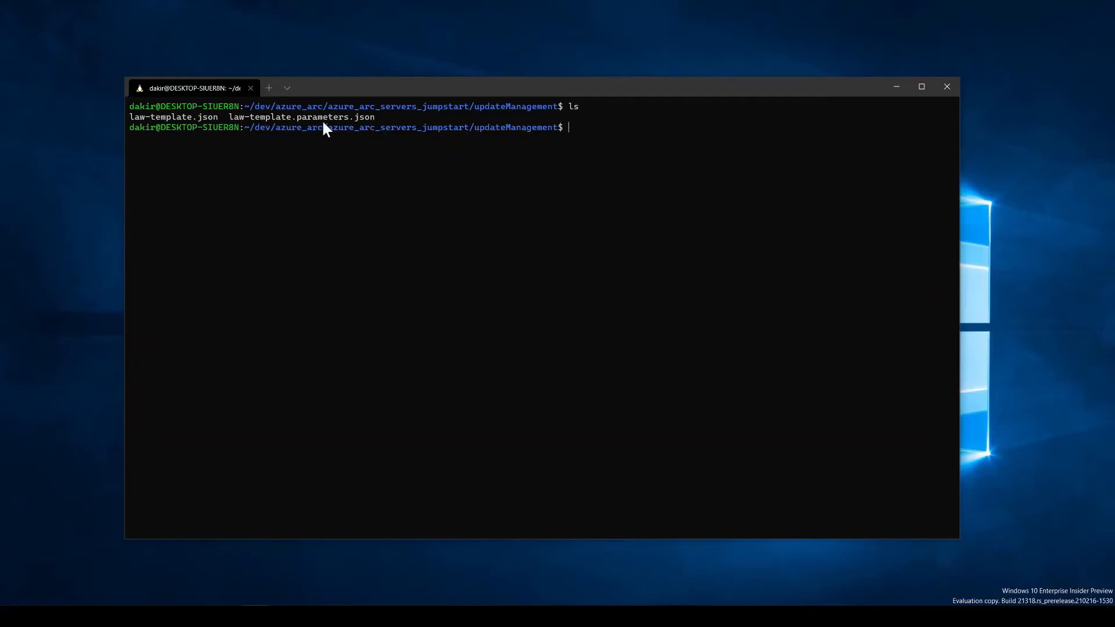
{"action": "mouse_move", "coordinate": [327, 131]}
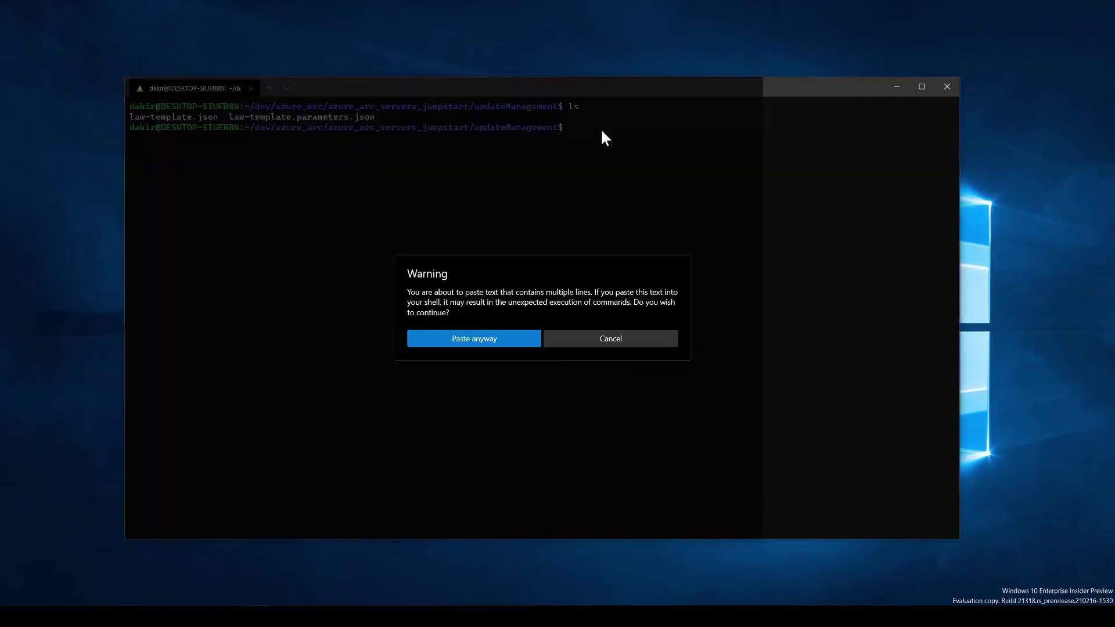
{"action": "left_click", "coordinate": [474, 338]}
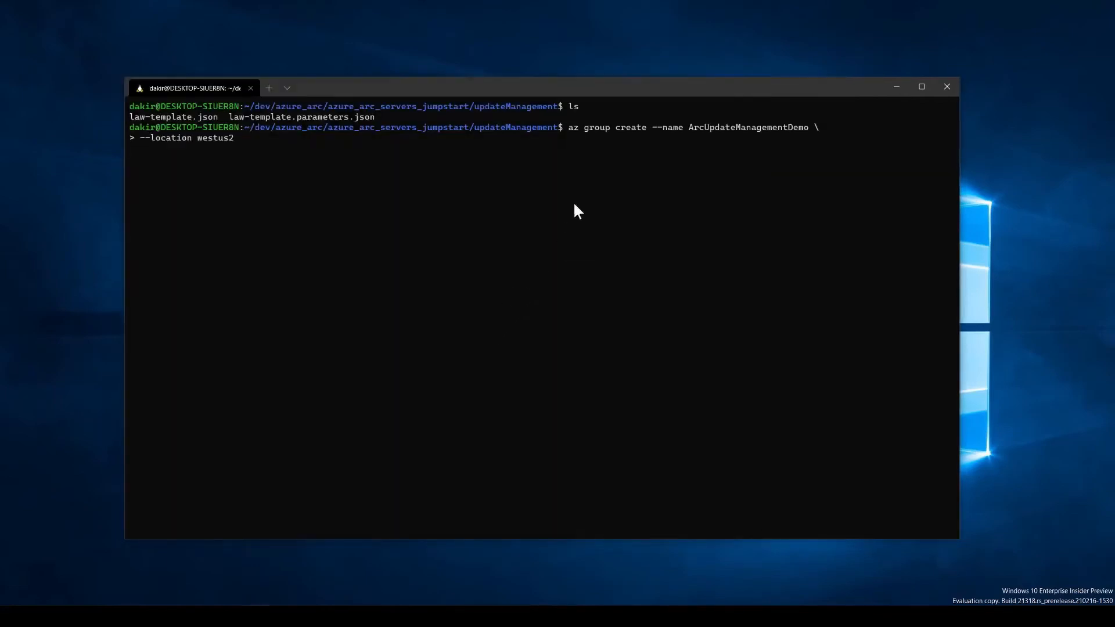
{"action": "key", "text": "Return"}
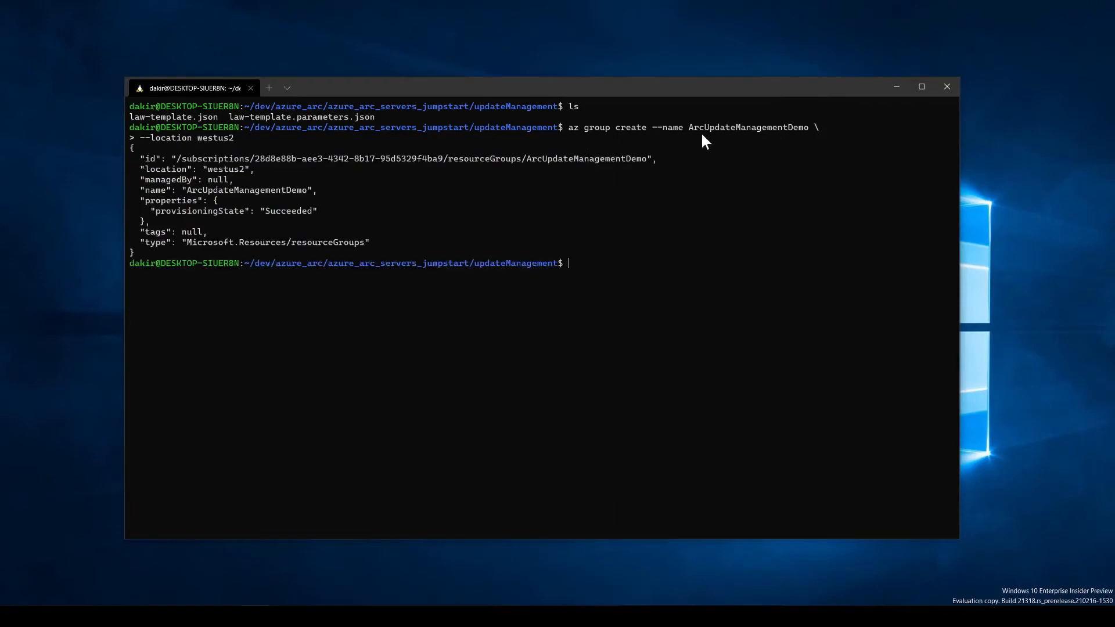
{"action": "mouse_move", "coordinate": [182, 150]}
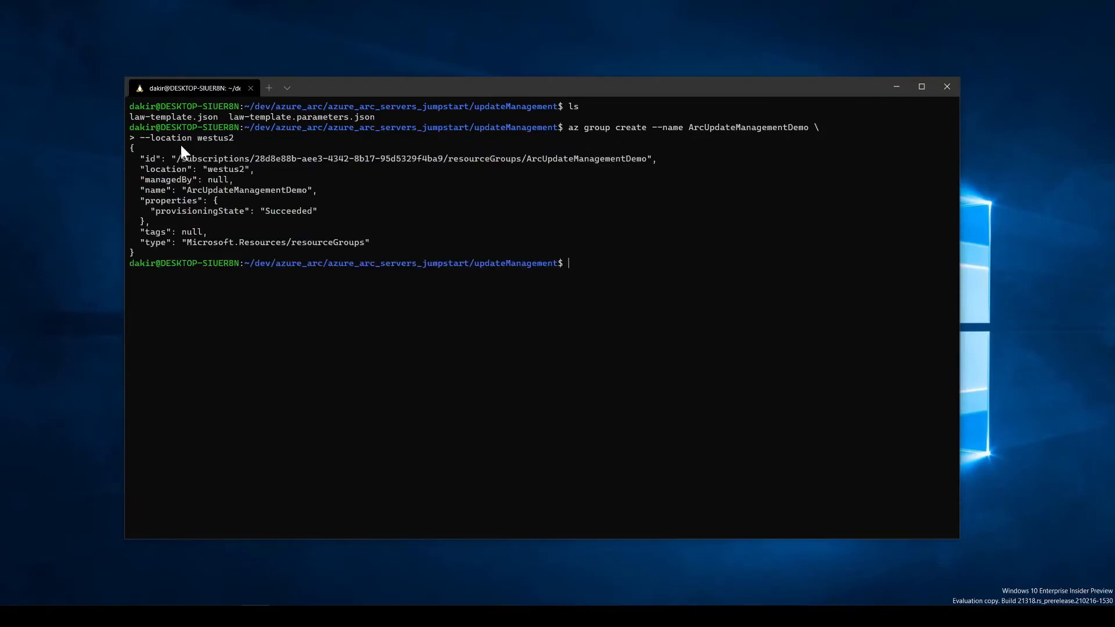
{"action": "mouse_move", "coordinate": [296, 244]}
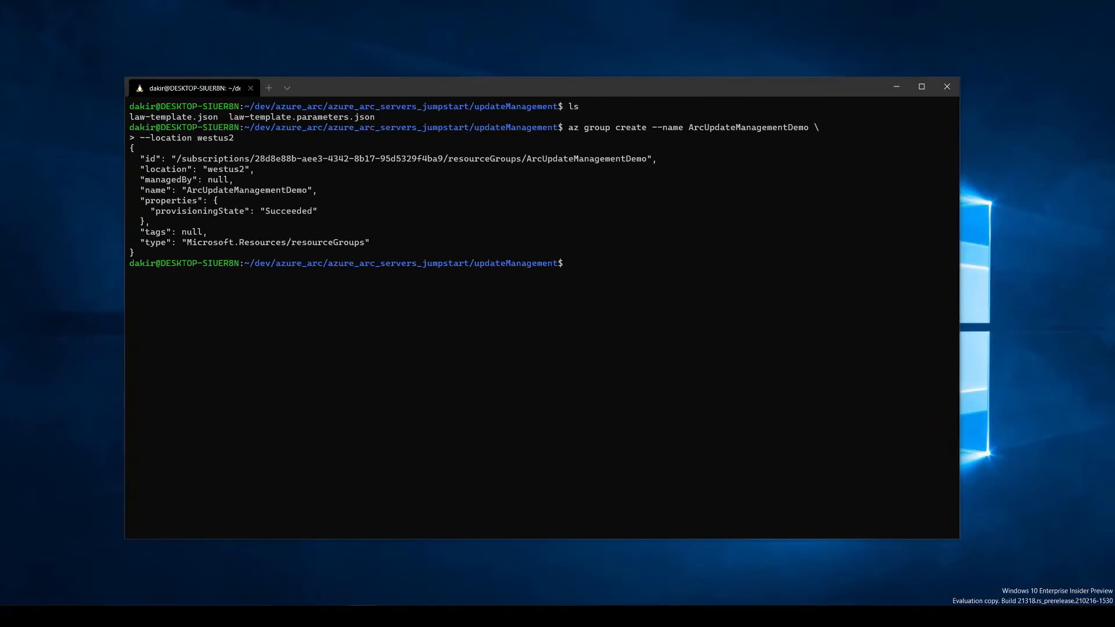
{"action": "mouse_move", "coordinate": [606, 275]}
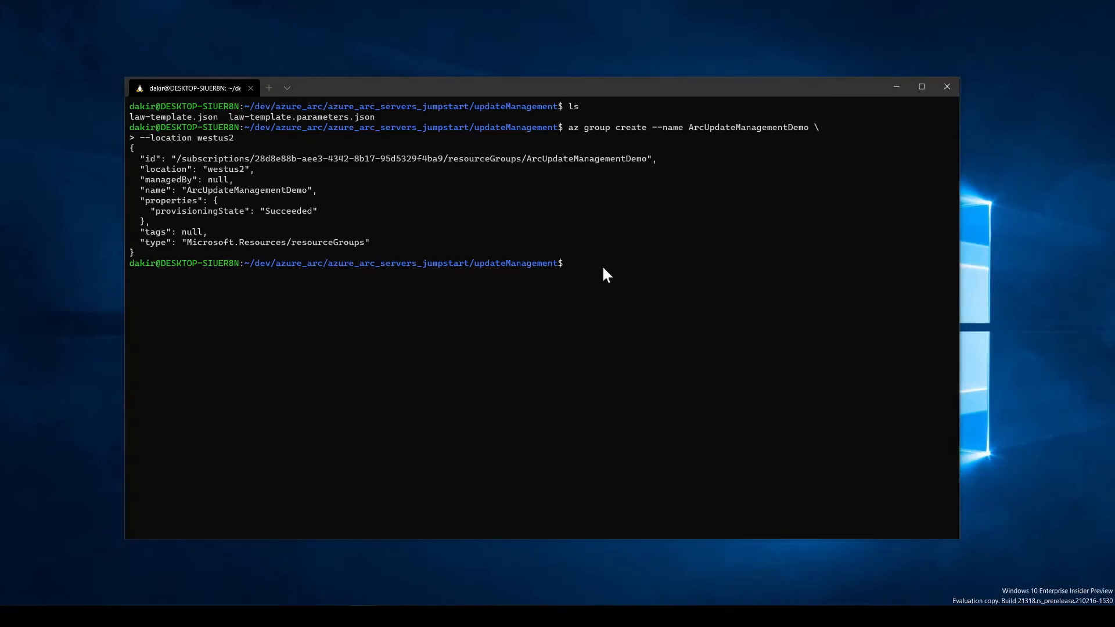
Run 'az deployment group create' with law-template.json and its parameters file into ArcUpdateManagementDemo
{"action": "key", "text": "ctrl+v"}
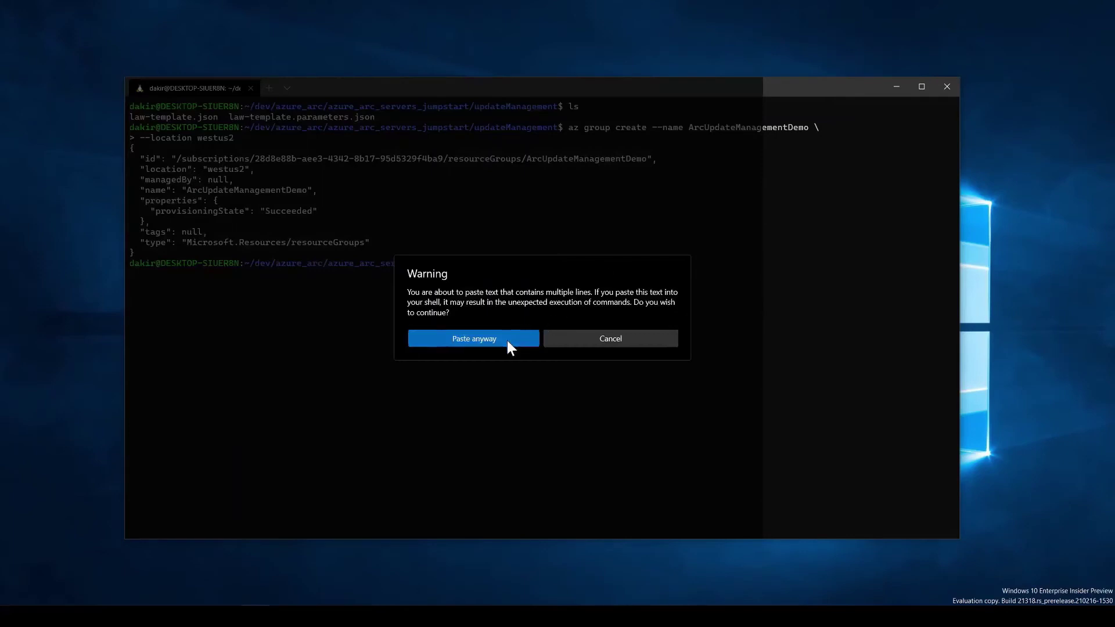
{"action": "left_click", "coordinate": [472, 338]}
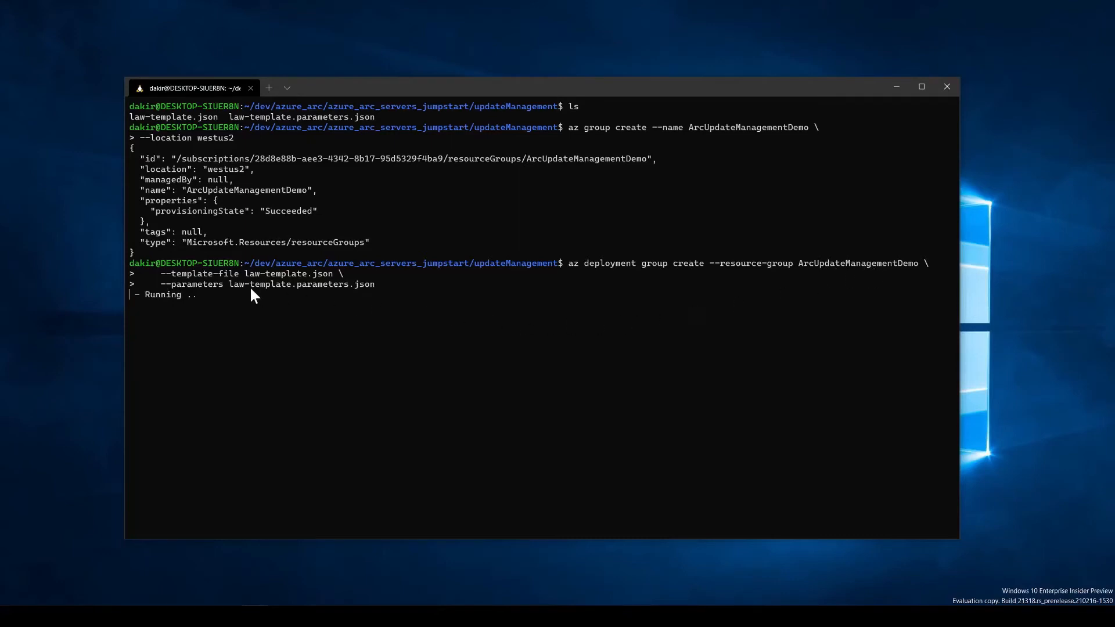
{"action": "mouse_move", "coordinate": [283, 290]}
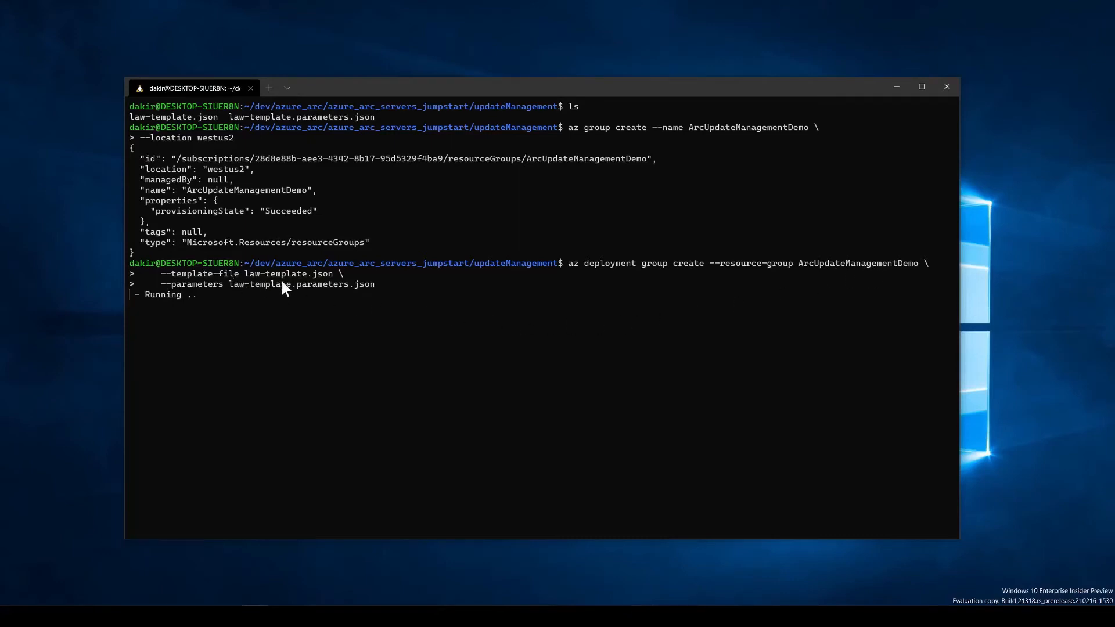
{"action": "mouse_move", "coordinate": [353, 298]}
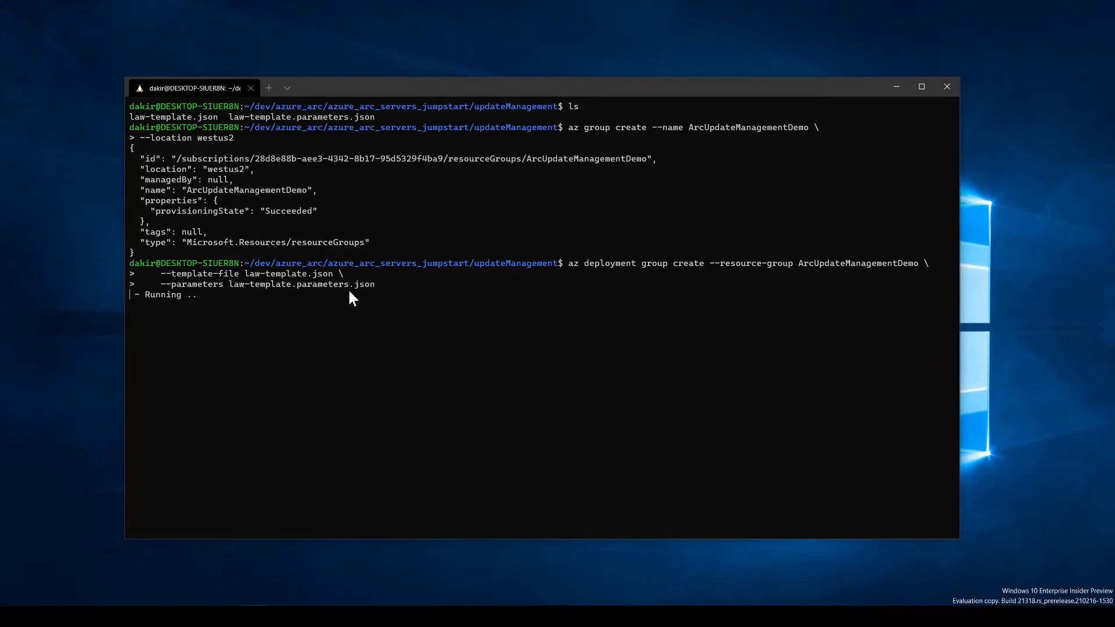
{"action": "mouse_move", "coordinate": [359, 299]}
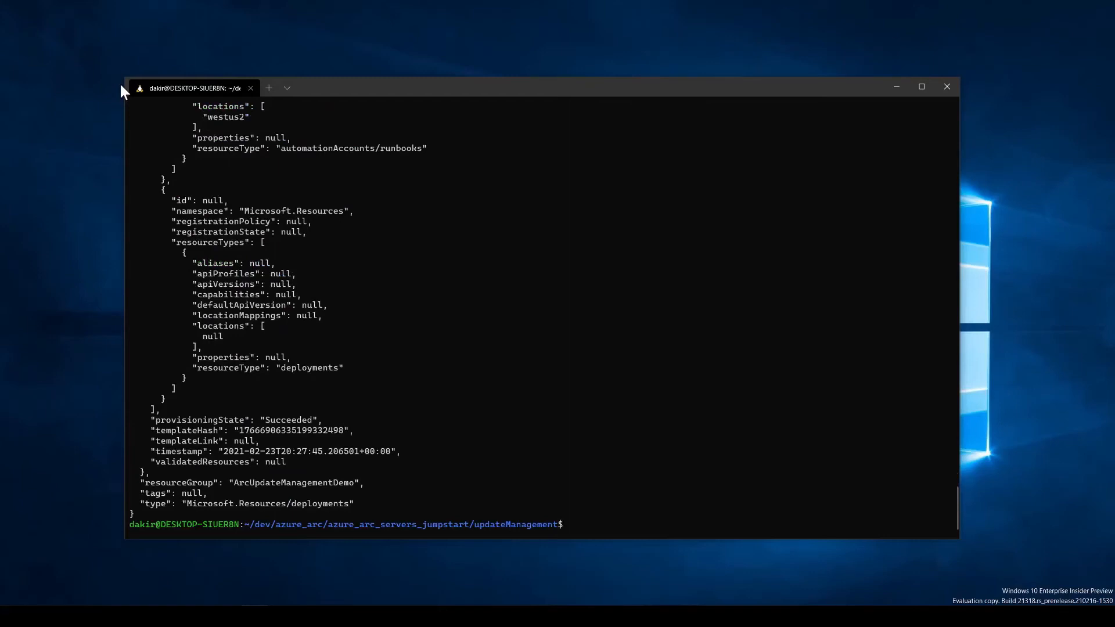
{"action": "mouse_move", "coordinate": [96, 94]}
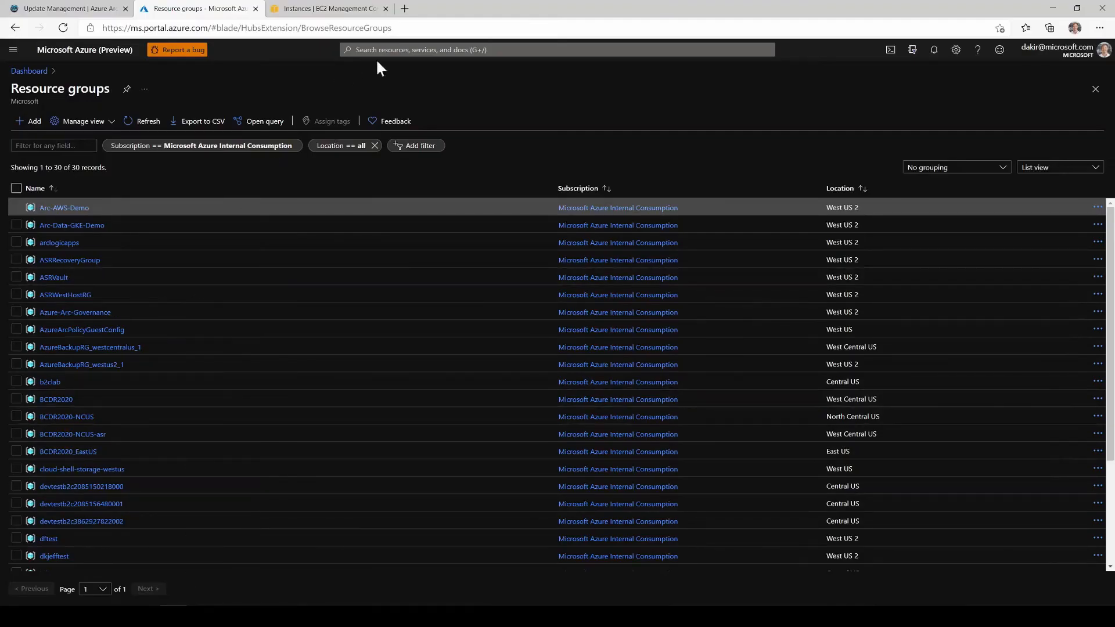
{"action": "mouse_move", "coordinate": [220, 144]}
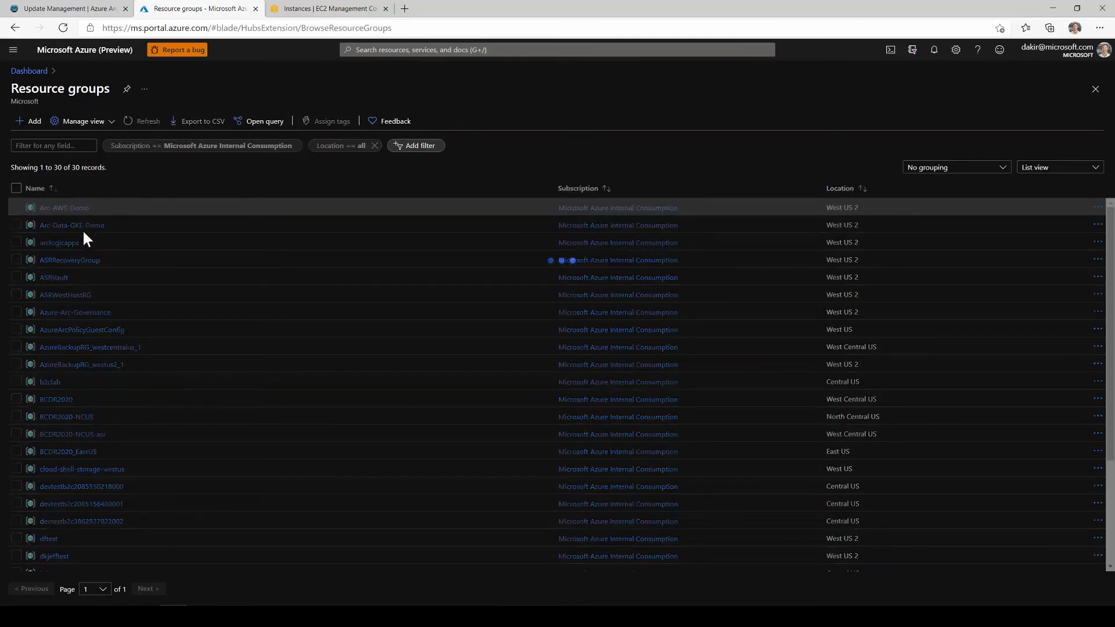
{"action": "mouse_move", "coordinate": [139, 244]}
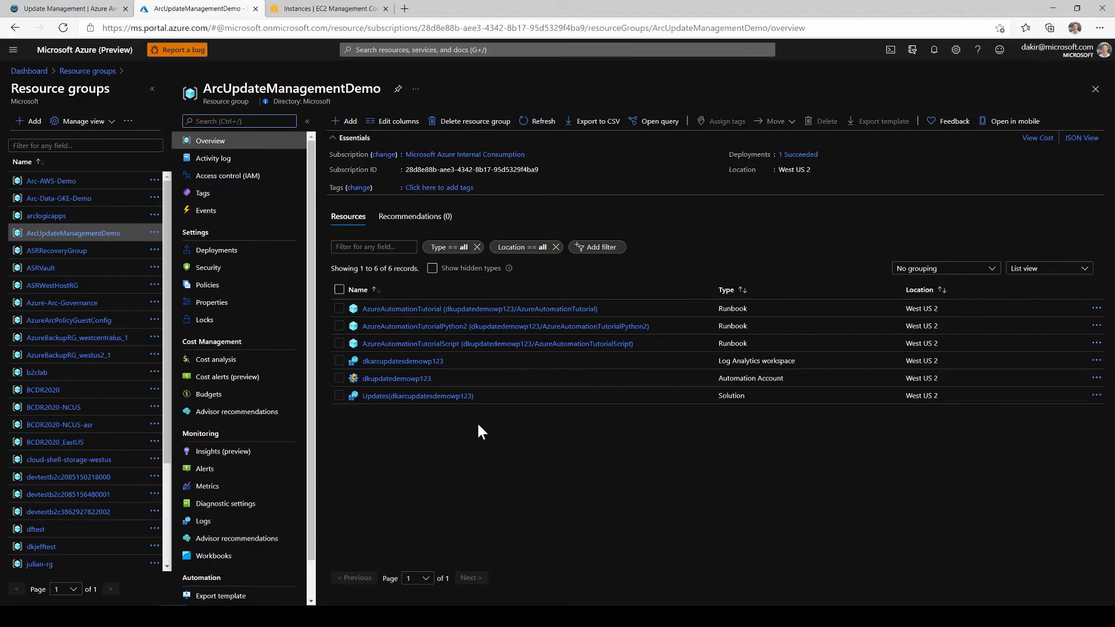
{"action": "mouse_move", "coordinate": [456, 366]}
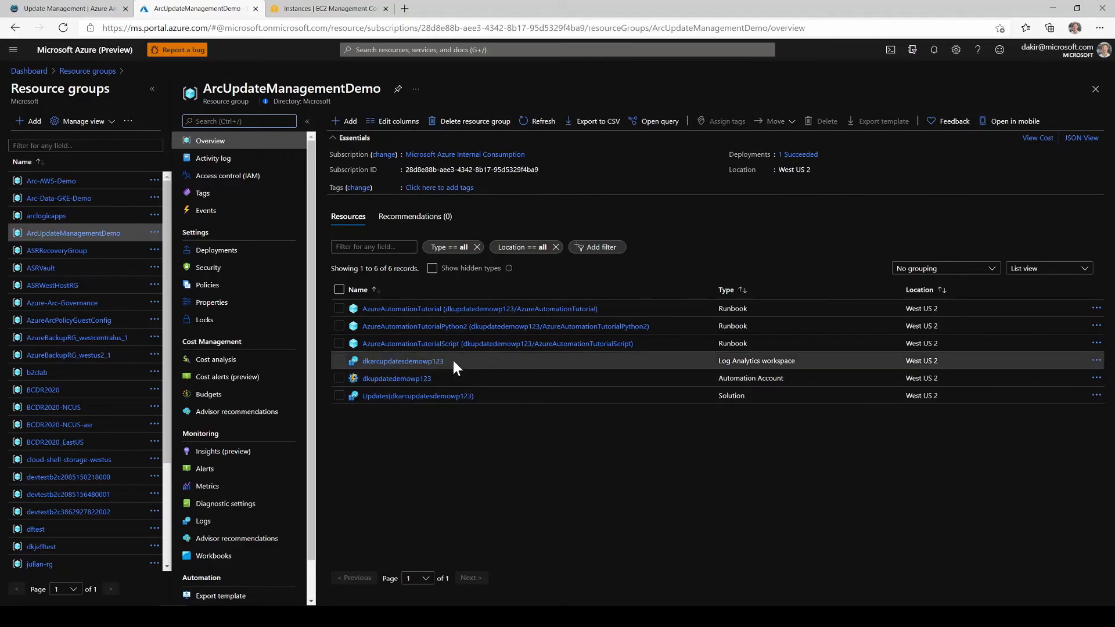
{"action": "mouse_move", "coordinate": [449, 378]}
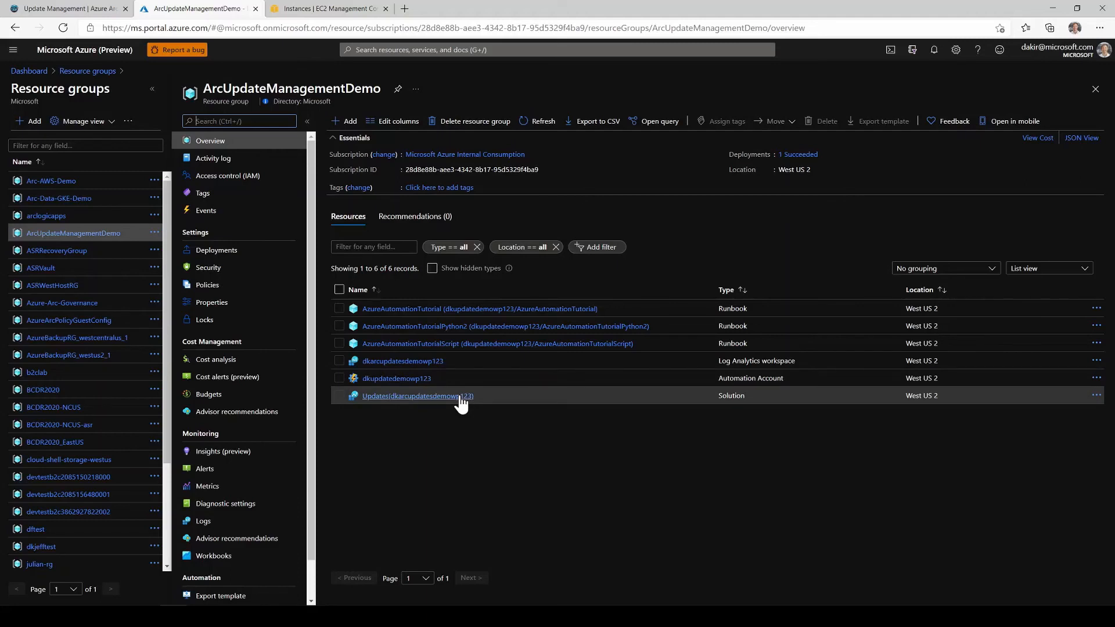
{"action": "mouse_move", "coordinate": [451, 402]}
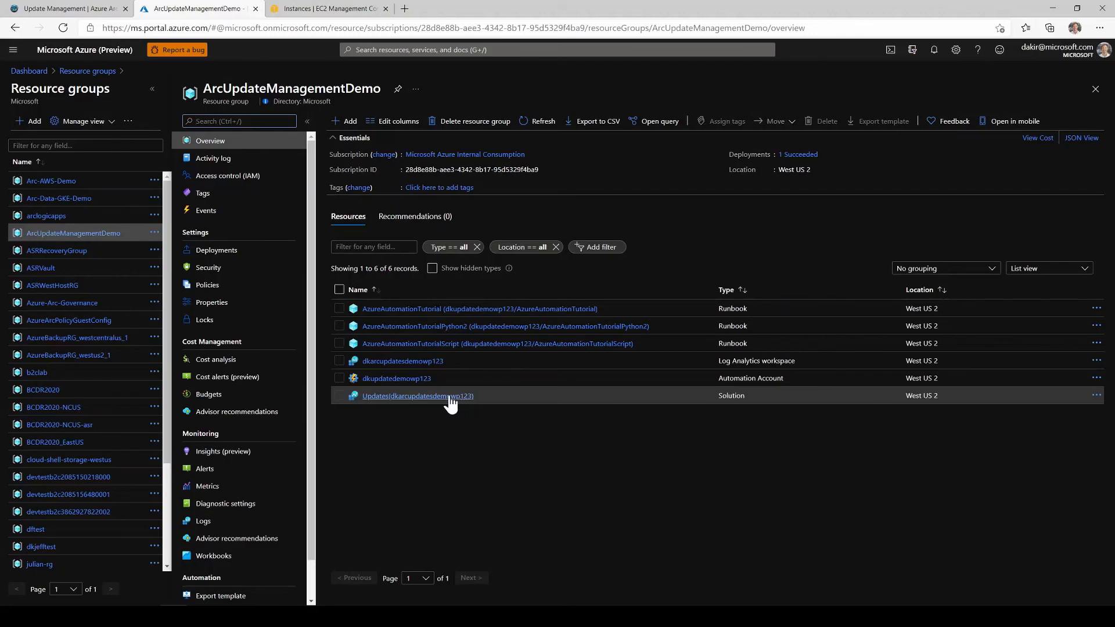
Open the Updates(dkarcupdatesdemowp123) solution overview showing one computer assessed and up to date
{"action": "left_click", "coordinate": [418, 396]}
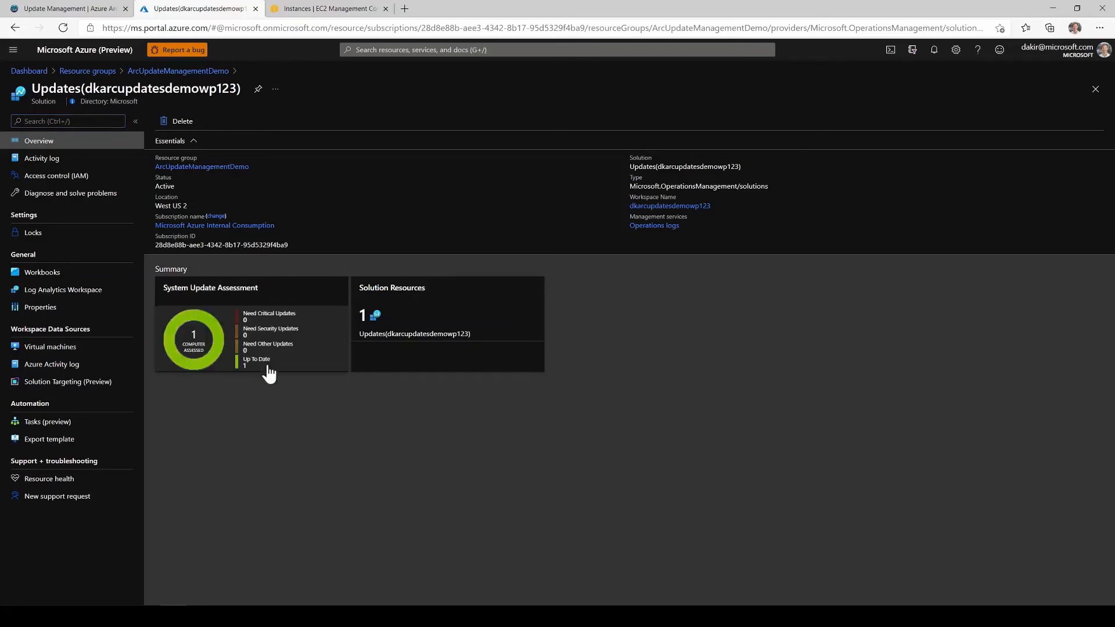
{"action": "mouse_move", "coordinate": [292, 358]}
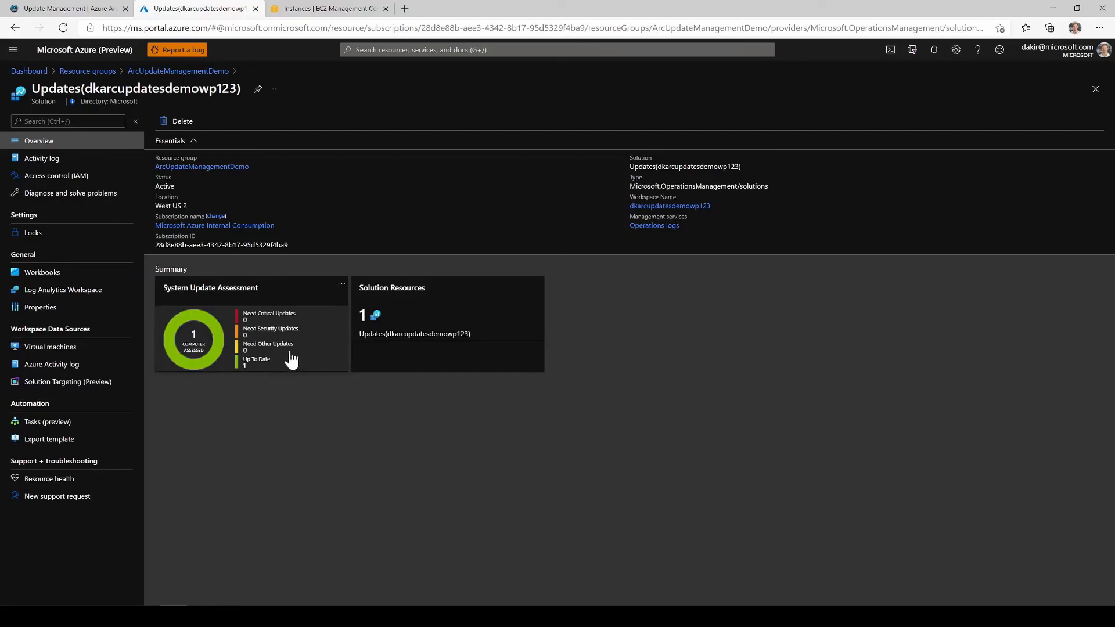
{"action": "mouse_move", "coordinate": [248, 348]}
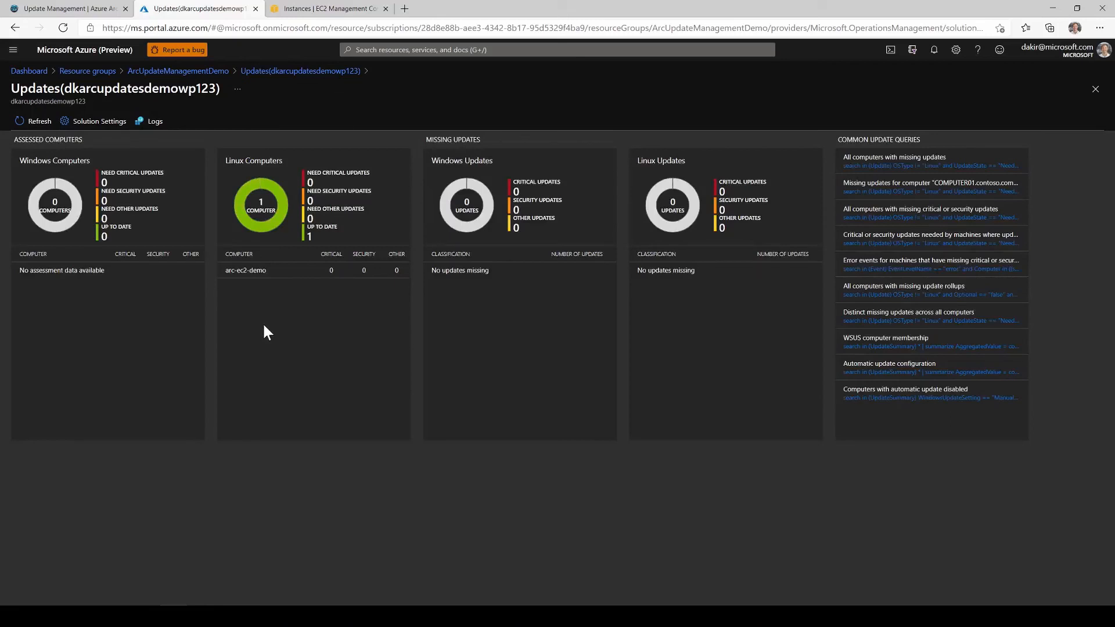
{"action": "mouse_move", "coordinate": [263, 344]}
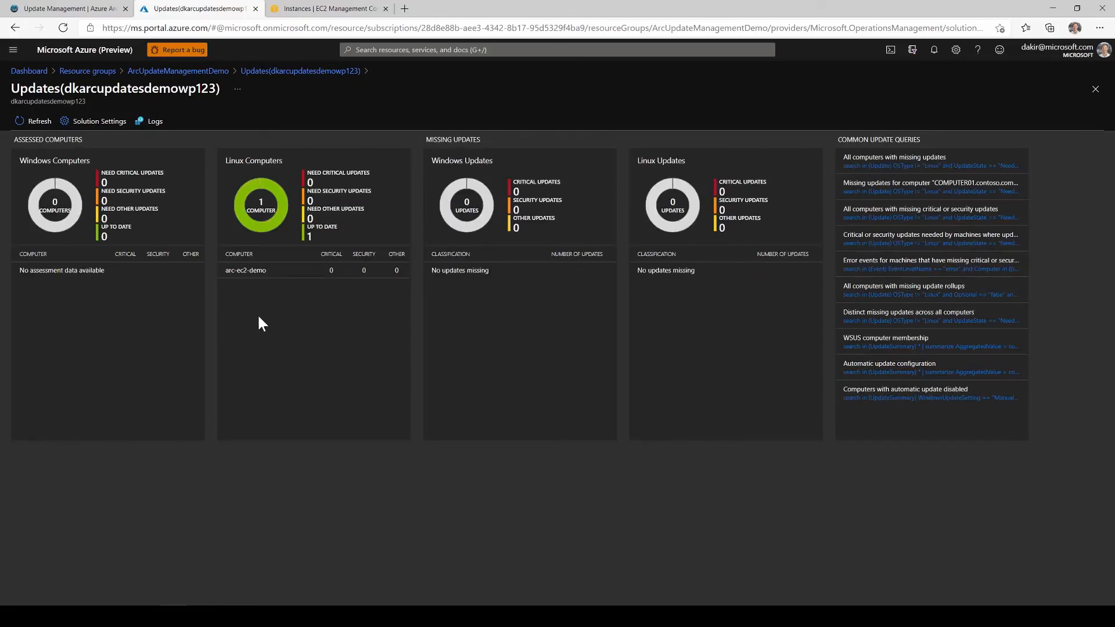
{"action": "mouse_move", "coordinate": [258, 282]}
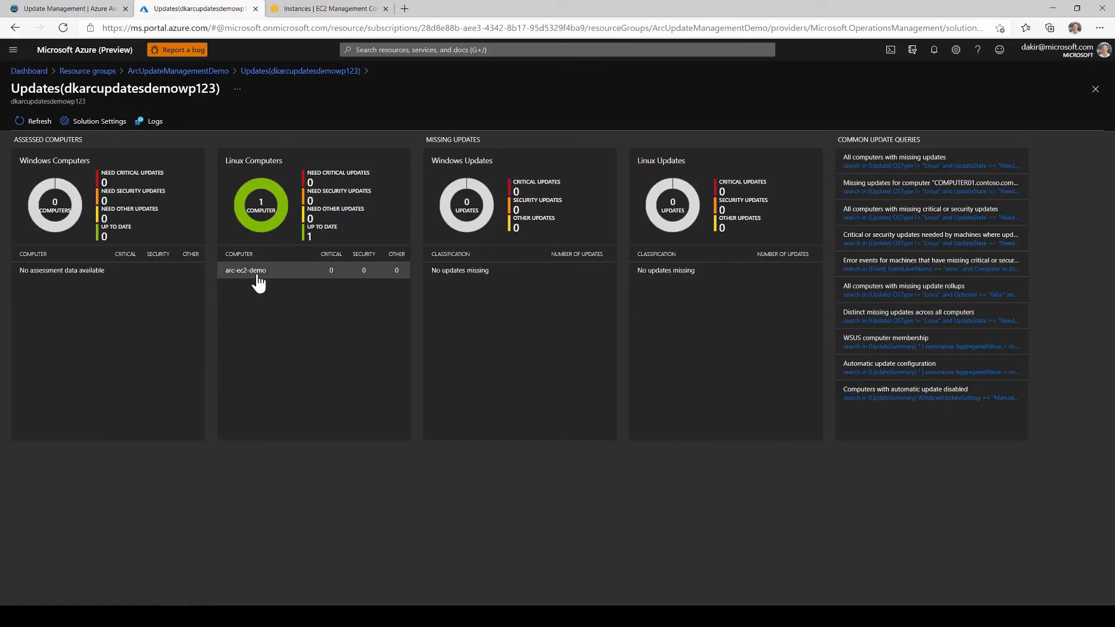
{"action": "mouse_move", "coordinate": [324, 274]}
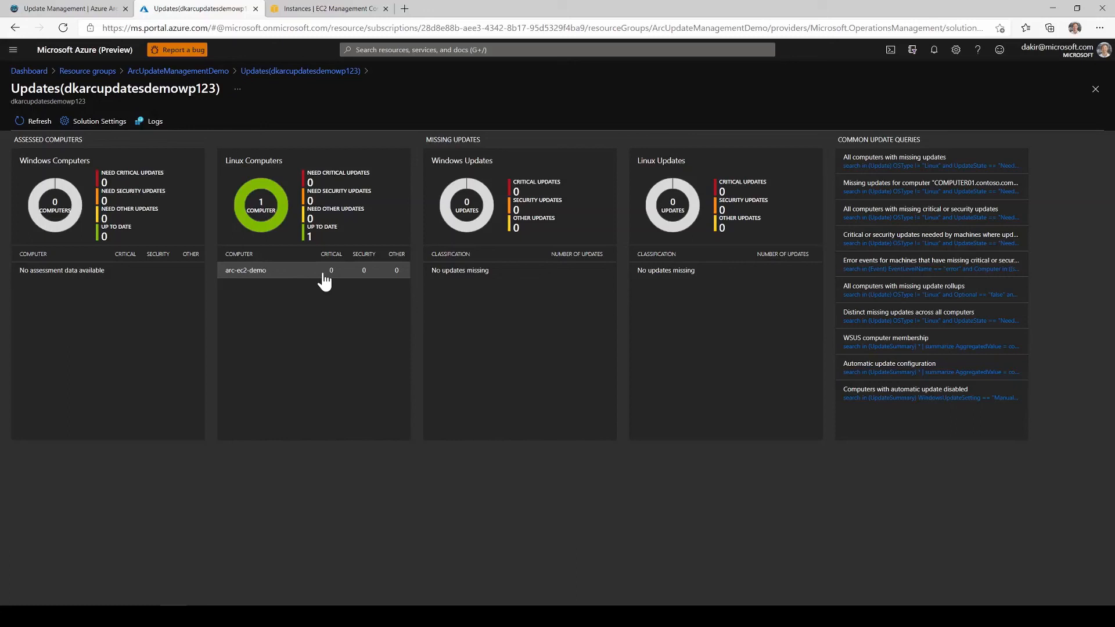
{"action": "mouse_move", "coordinate": [375, 280]}
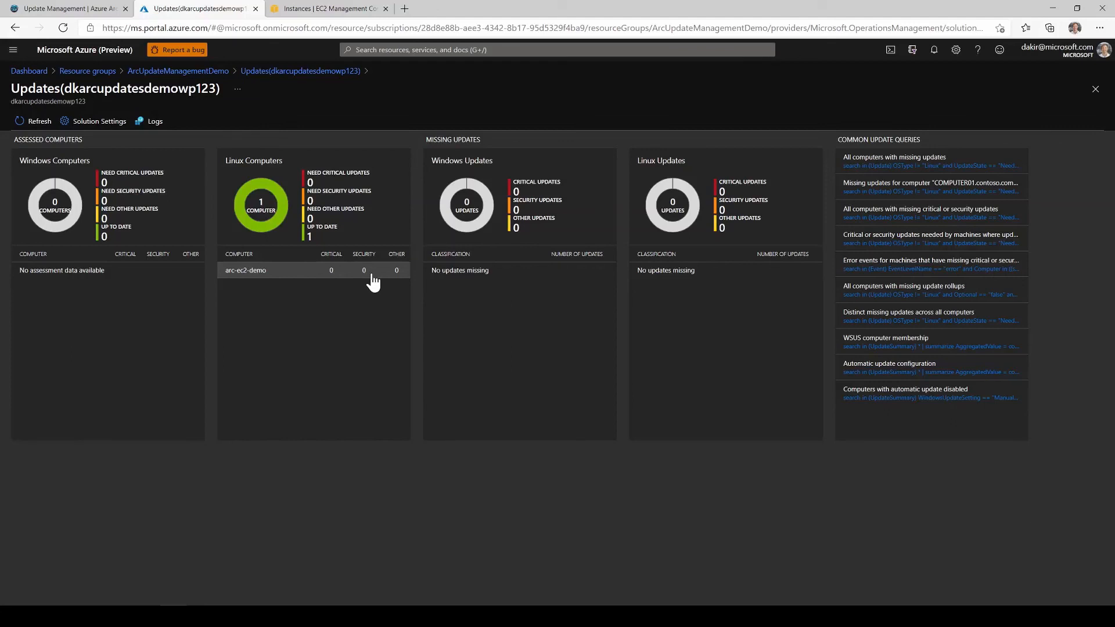
{"action": "mouse_move", "coordinate": [263, 466]}
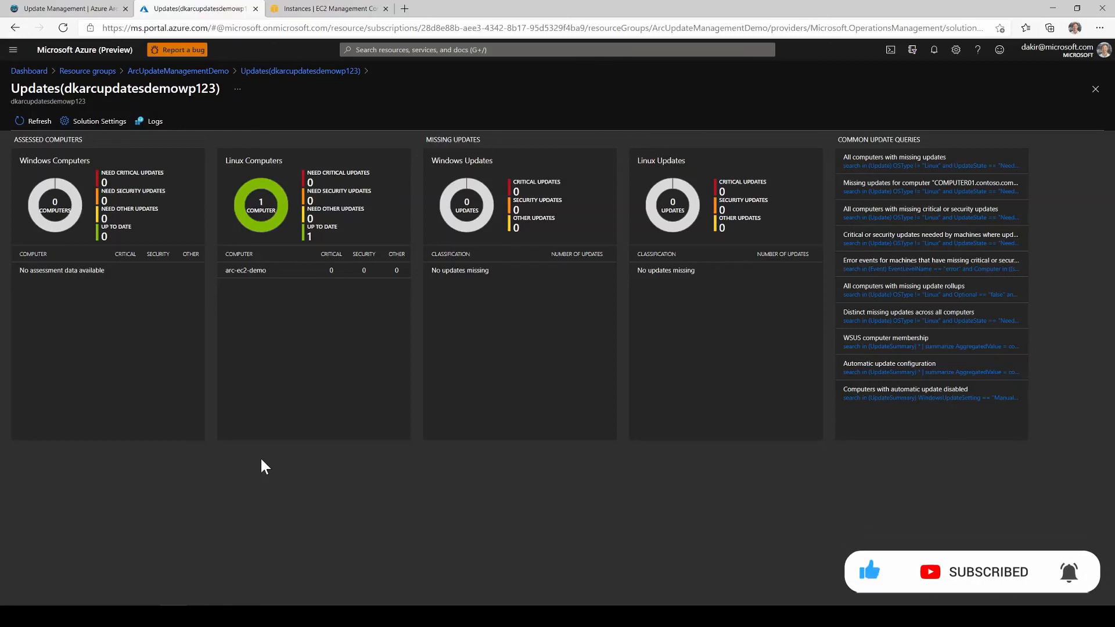
{"action": "mouse_move", "coordinate": [162, 474]}
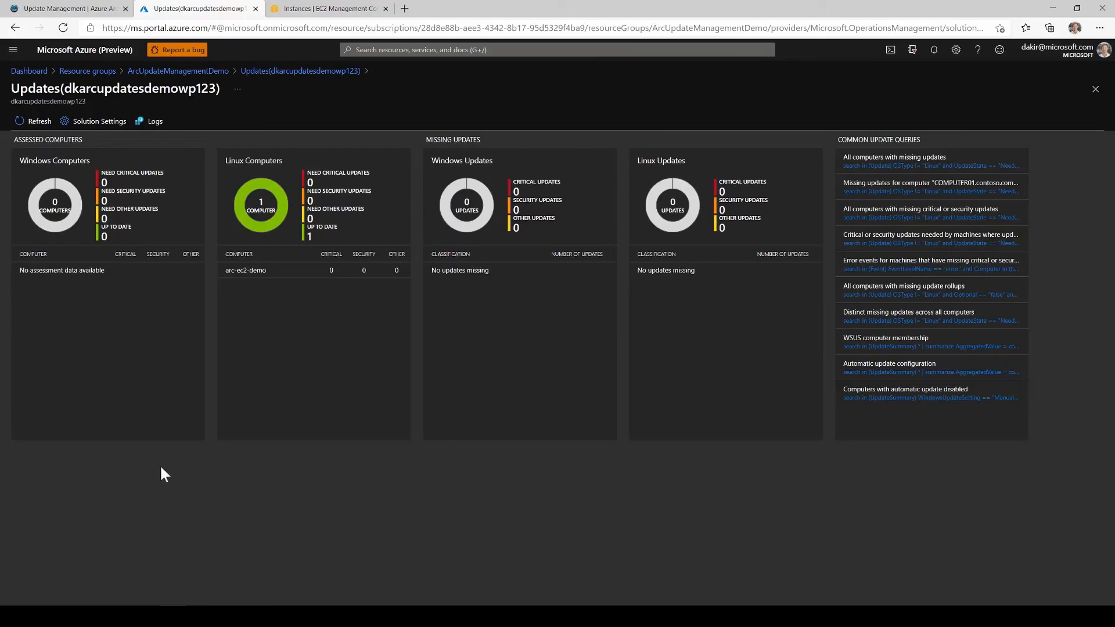